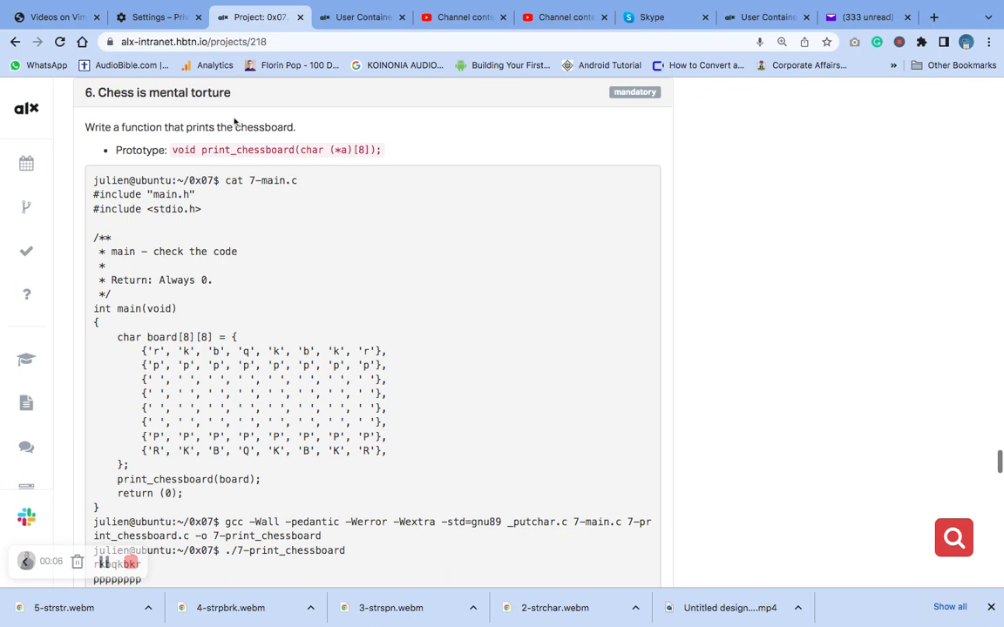
{"action": "mouse_move", "coordinate": [177, 140]}
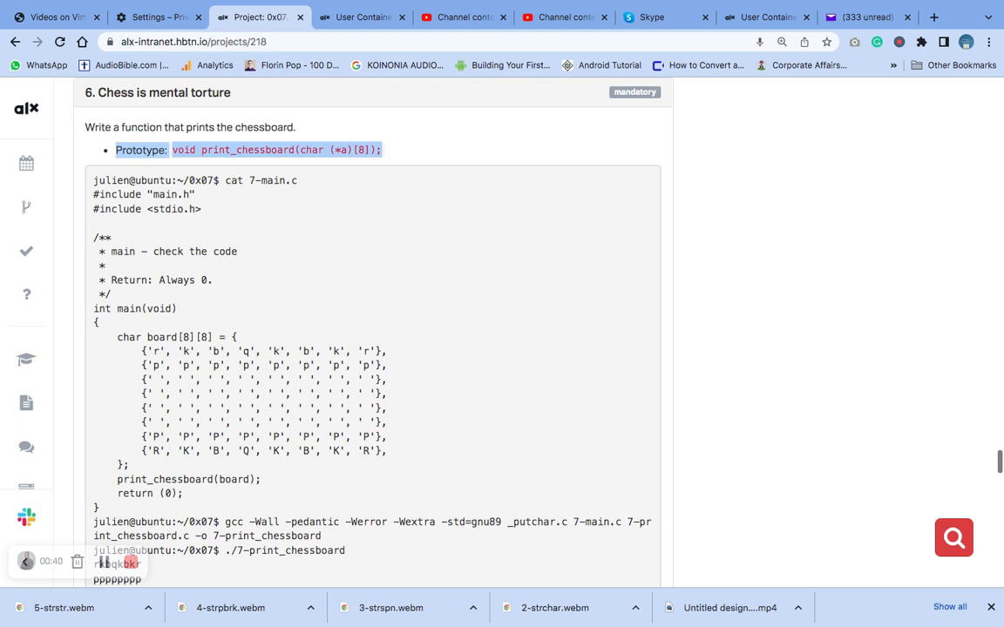
{"action": "mouse_move", "coordinate": [290, 178]}
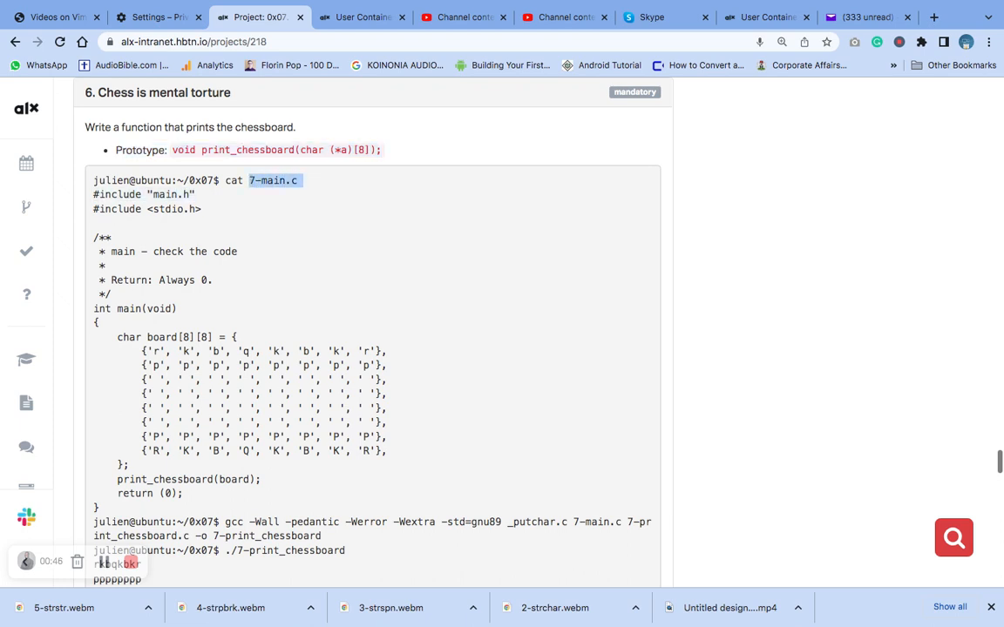
- Scroll through task 6 to the 7-main.c test program and its expected chessboard output
{"action": "scroll", "scroll_direction": "up", "scroll_amount": 3}
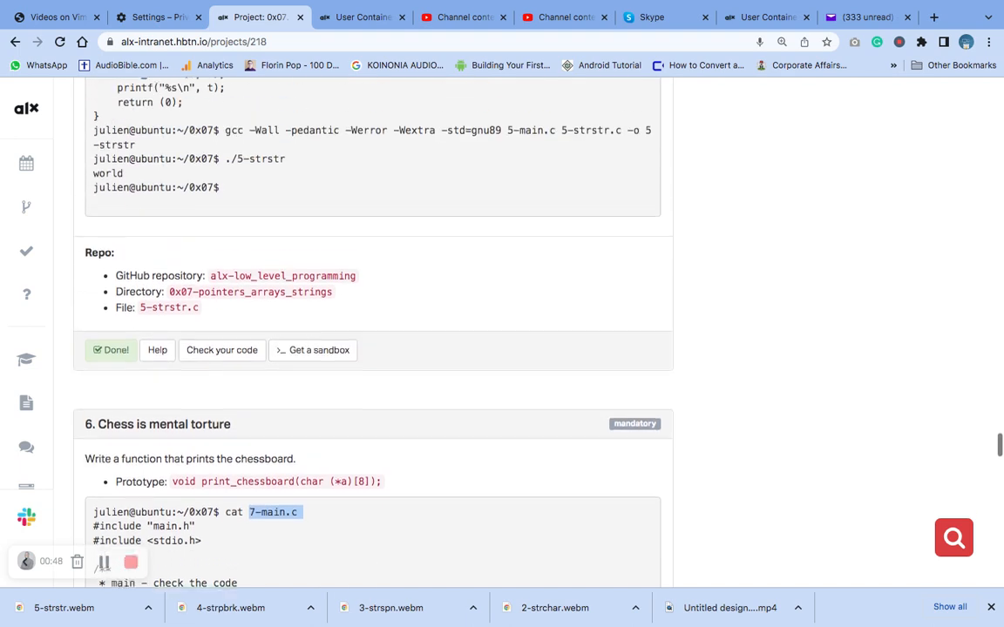
{"action": "scroll", "scroll_direction": "up", "scroll_amount": 3}
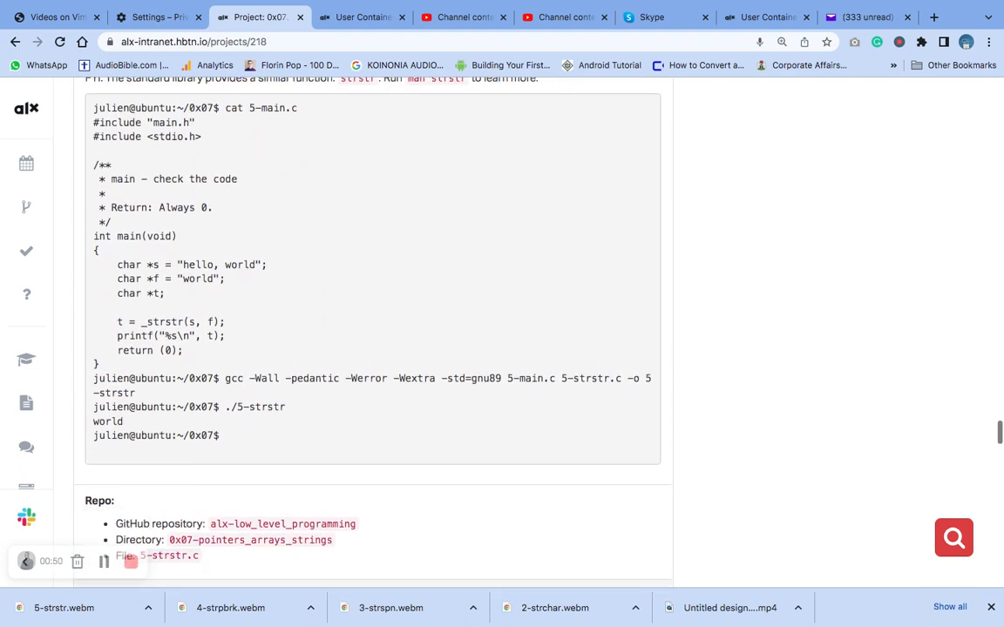
{"action": "scroll", "scroll_direction": "down", "scroll_amount": 3}
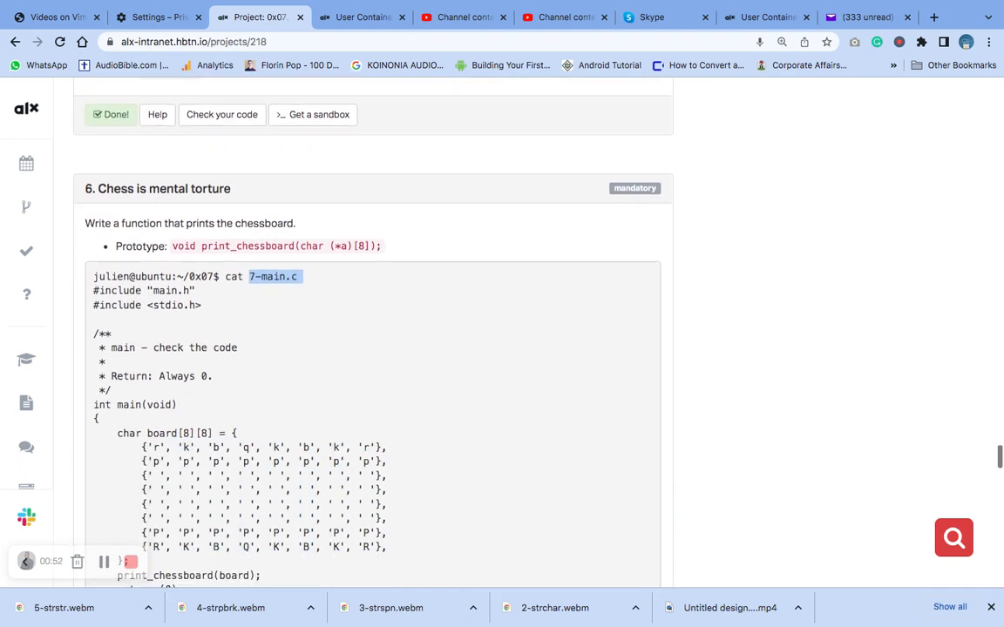
{"action": "scroll", "scroll_direction": "down", "scroll_amount": 3}
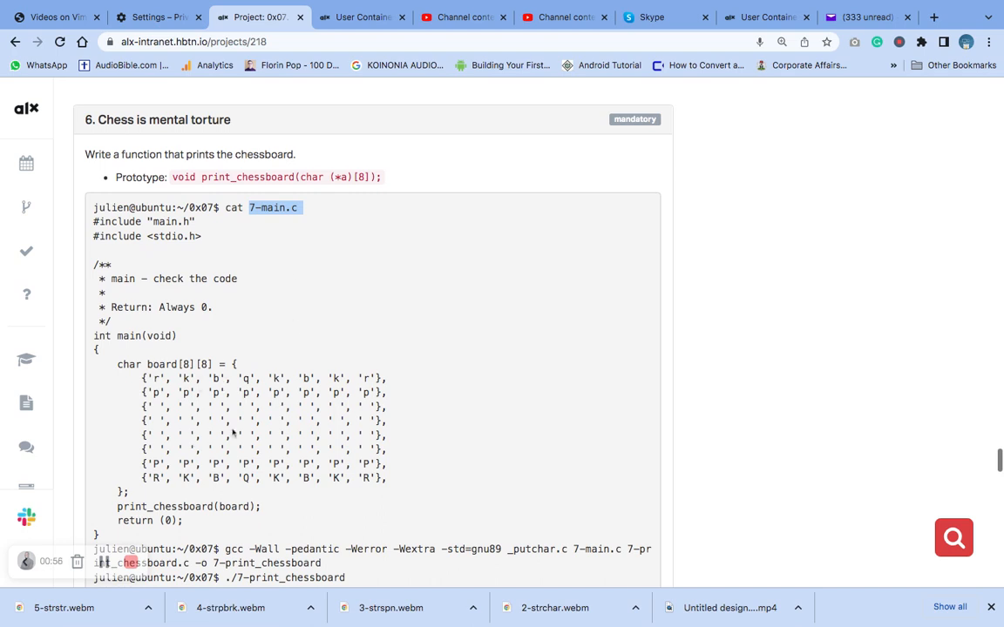
{"action": "mouse_move", "coordinate": [265, 496]}
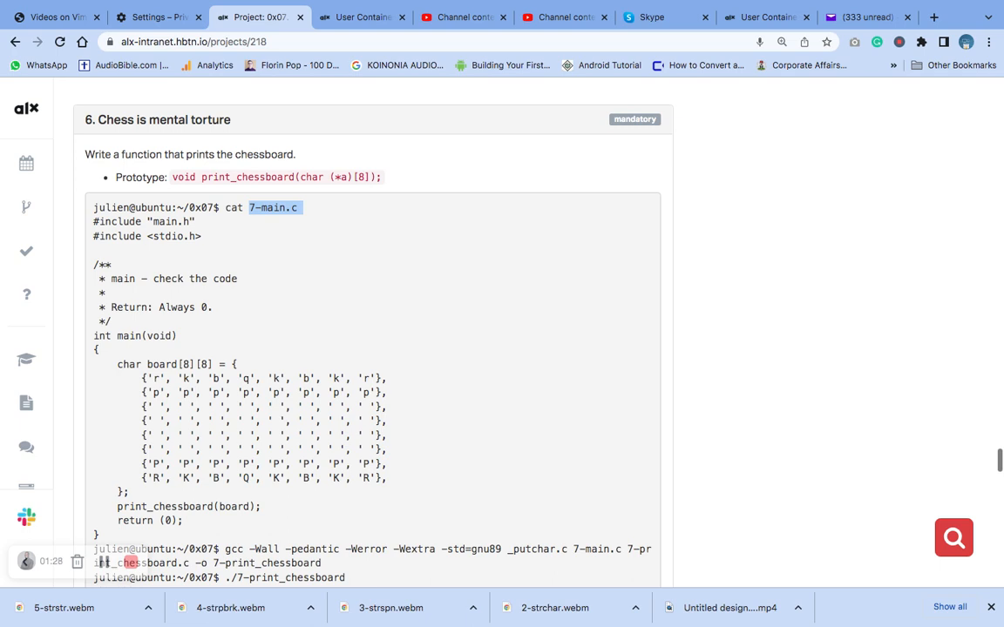
{"action": "scroll", "scroll_direction": "up", "scroll_amount": 3}
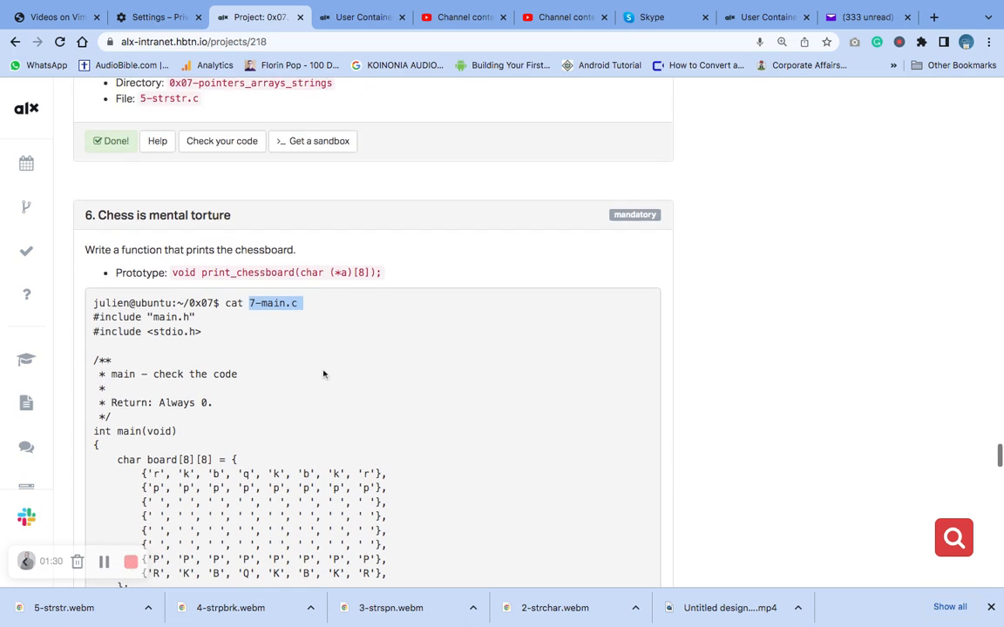
{"action": "mouse_move", "coordinate": [470, 283]}
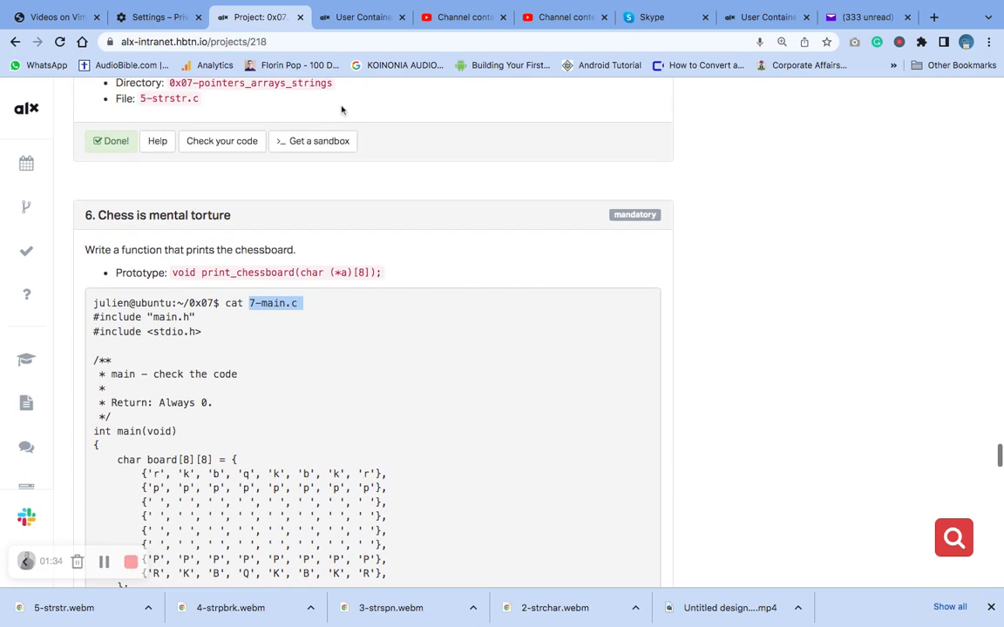
{"action": "mouse_move", "coordinate": [116, 370]}
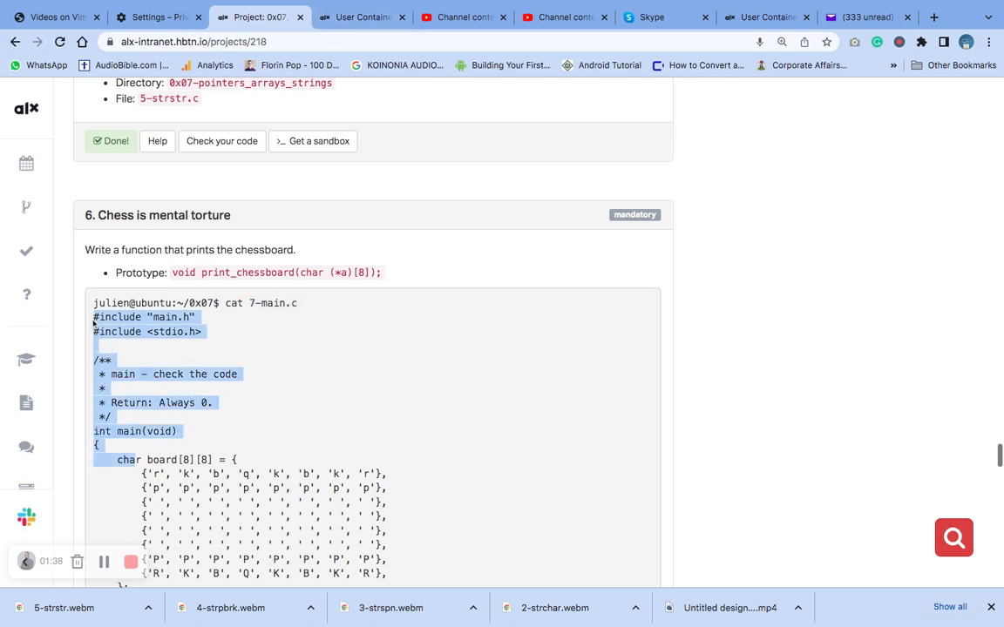
{"action": "scroll", "scroll_direction": "down", "scroll_amount": 3}
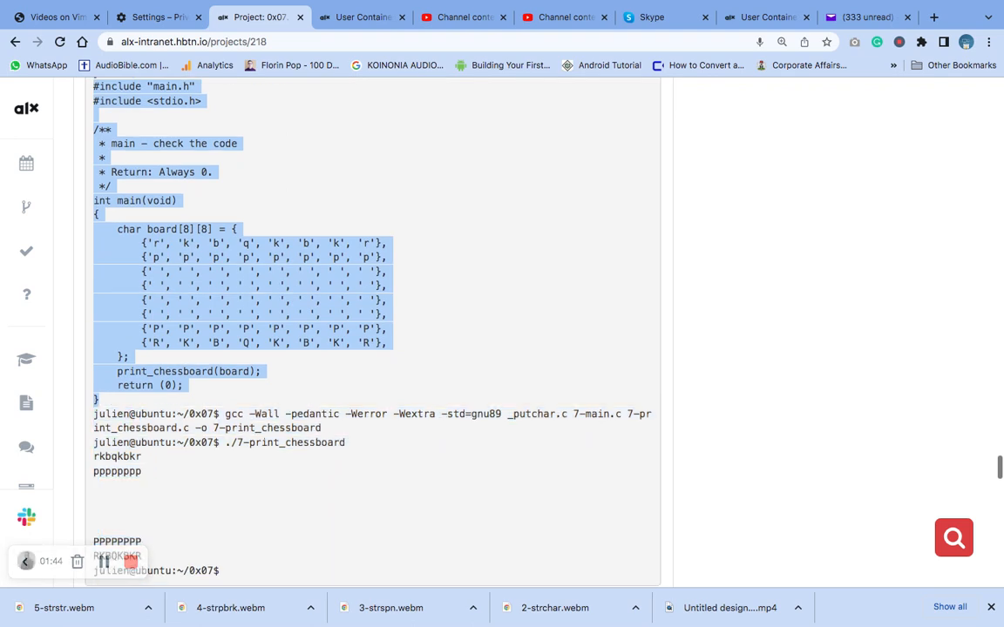
{"action": "scroll", "scroll_direction": "down", "scroll_amount": 3}
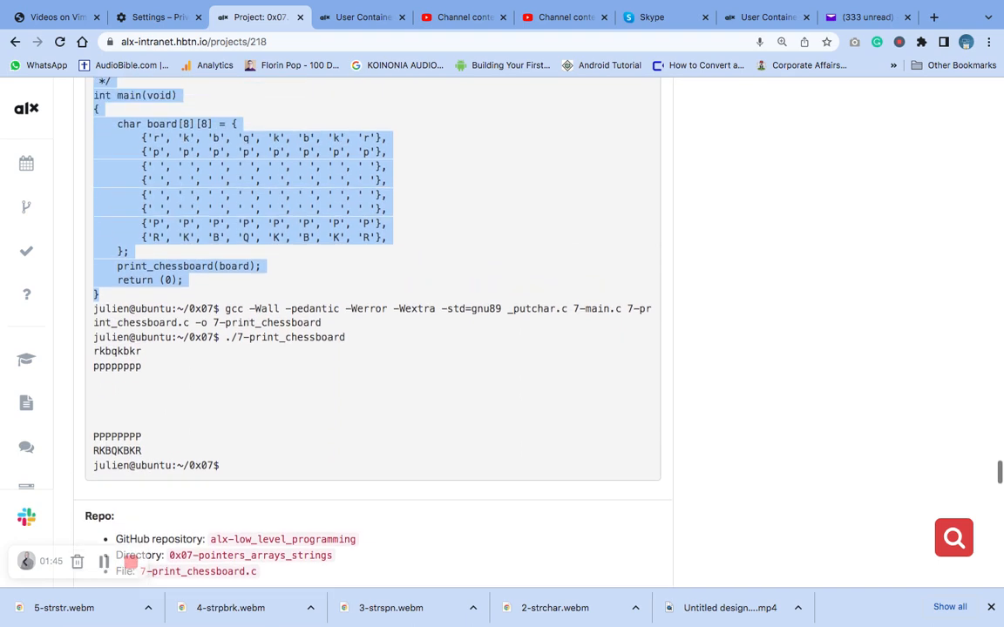
- Return to the sandbox terminal and type clear at the shell prompt
{"action": "left_click", "coordinate": [362, 16]}
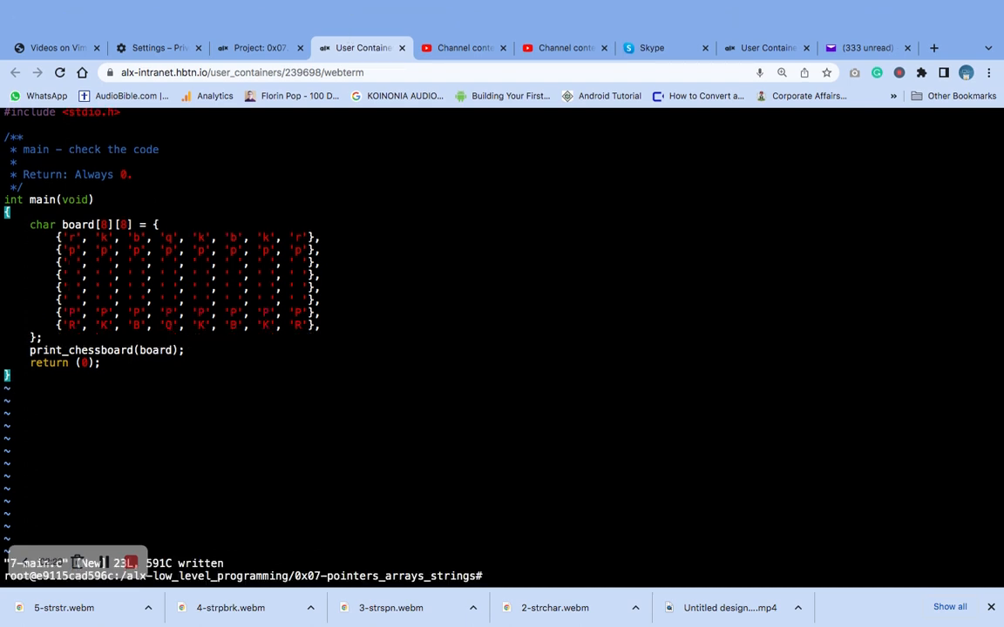
{"action": "type", "text": "c"}
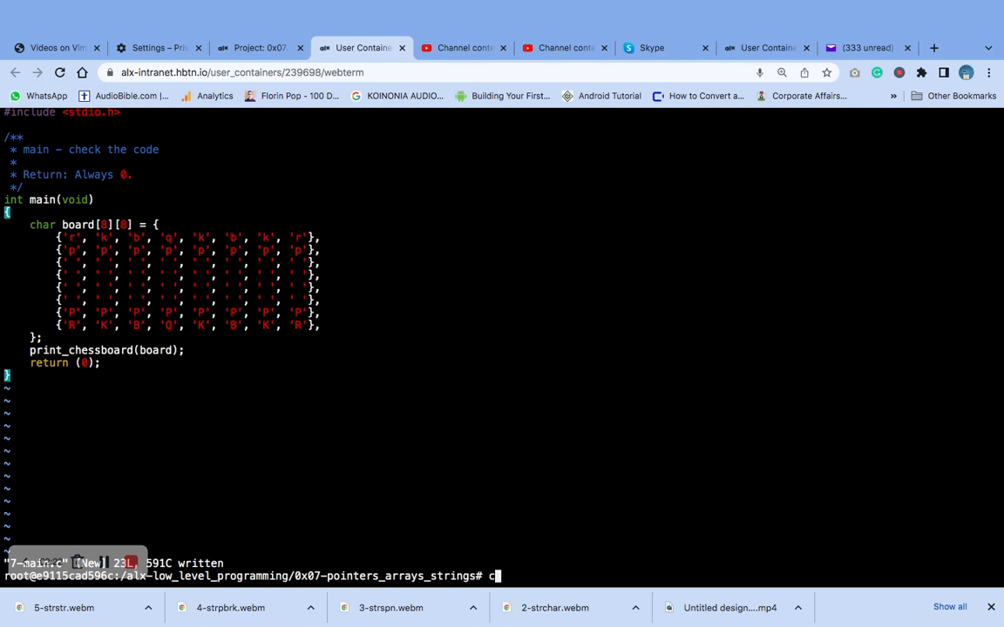
{"action": "type", "text": "lear"}
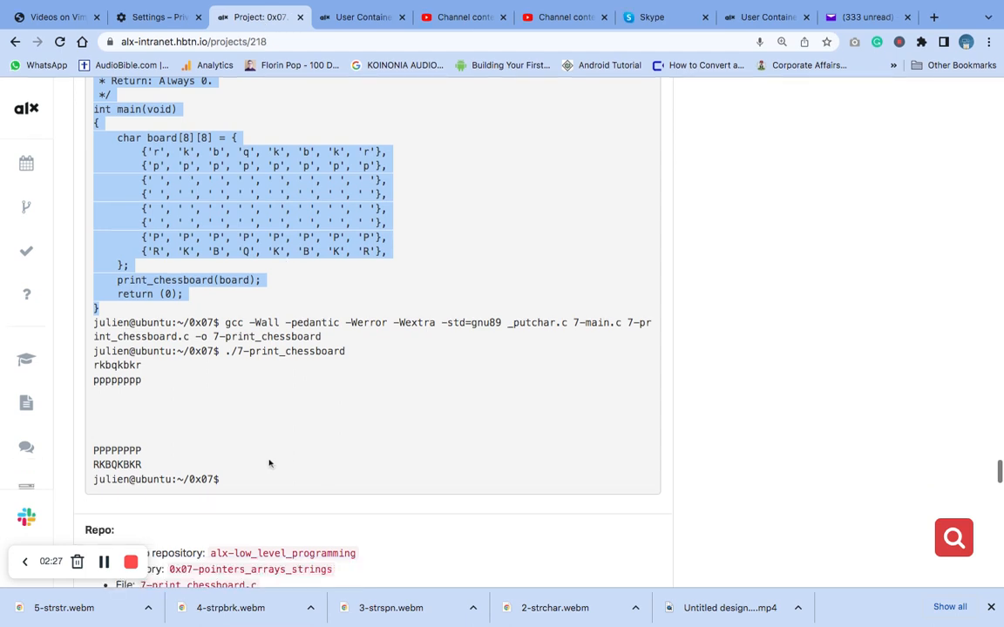
{"action": "scroll", "scroll_direction": "down", "scroll_amount": 3}
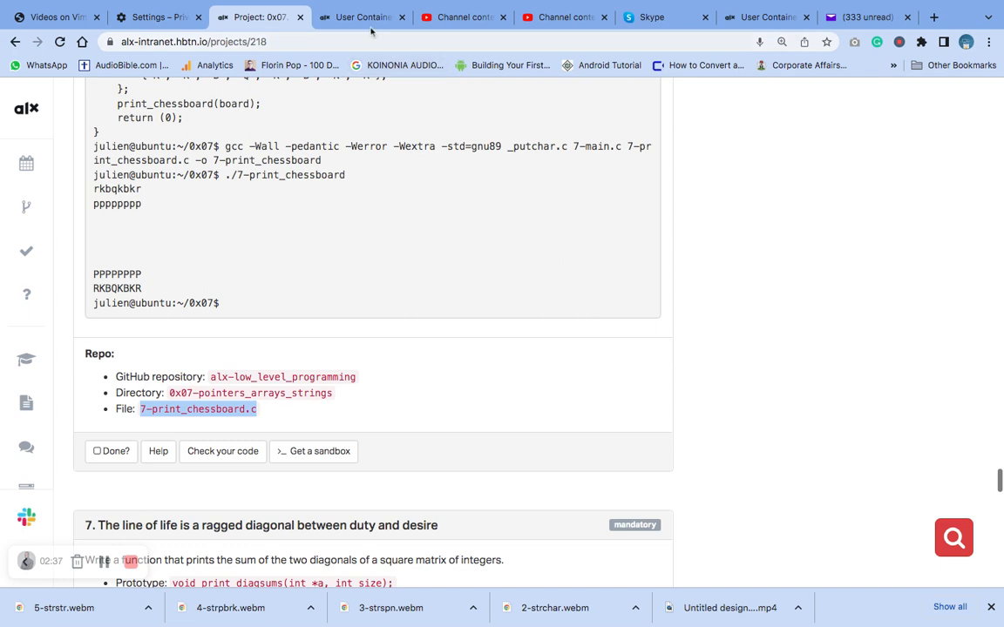
- Switch back to the sandbox terminal to edit 7-print_chessboard.c
{"action": "left_click", "coordinate": [361, 17]}
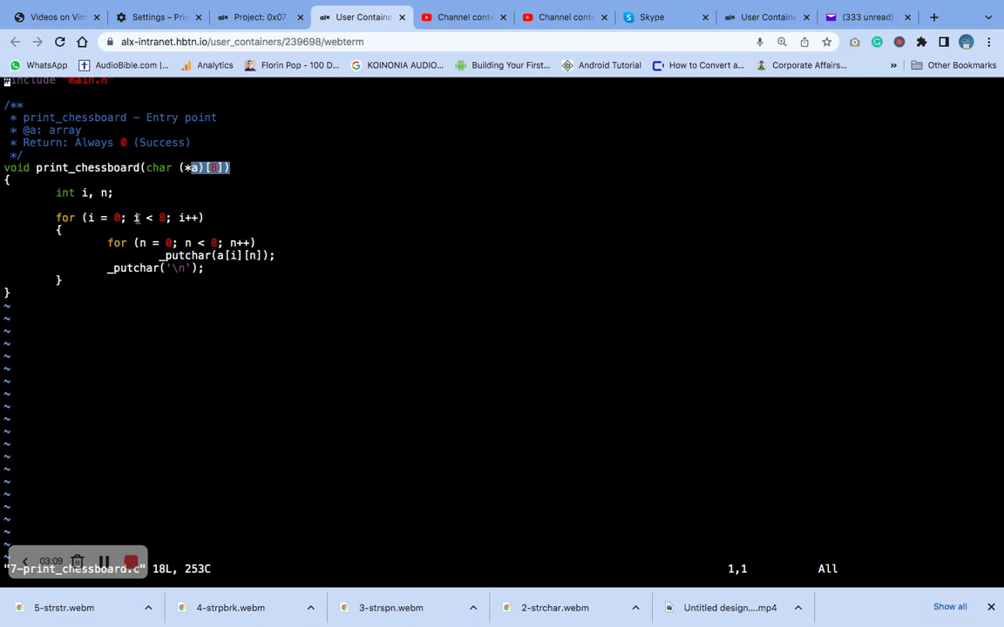
{"action": "mouse_move", "coordinate": [176, 206]}
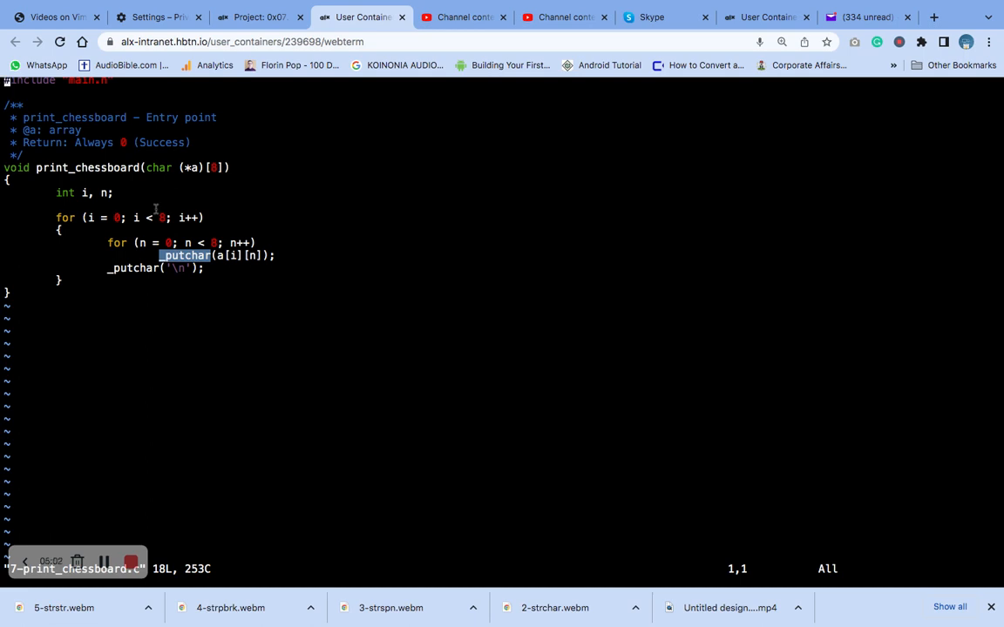
- Glance at the project task page, then return to the sandbox terminal
{"action": "left_click", "coordinate": [257, 16]}
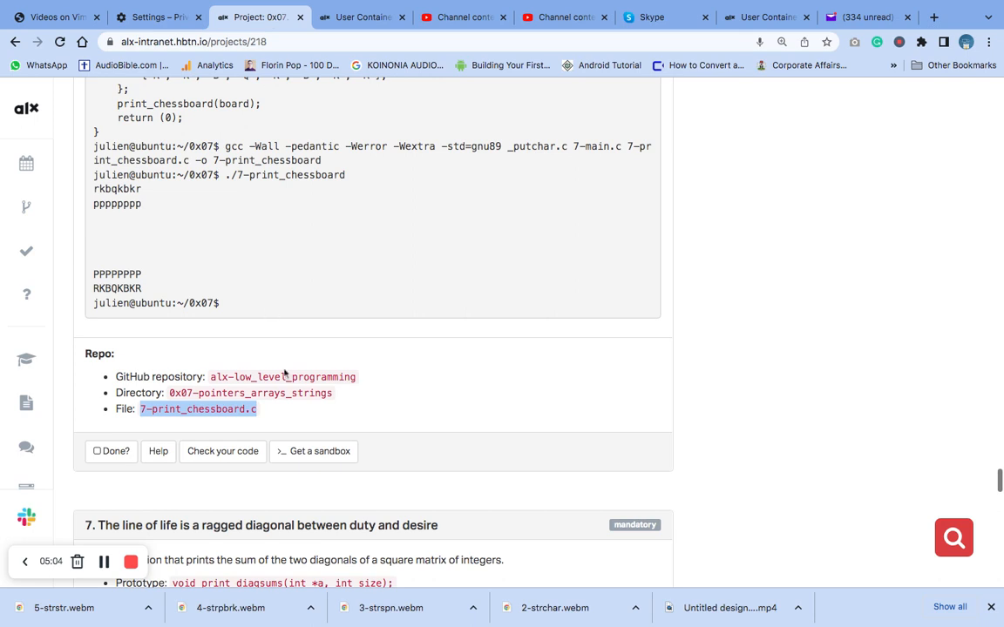
{"action": "scroll", "scroll_direction": "up", "scroll_amount": 3}
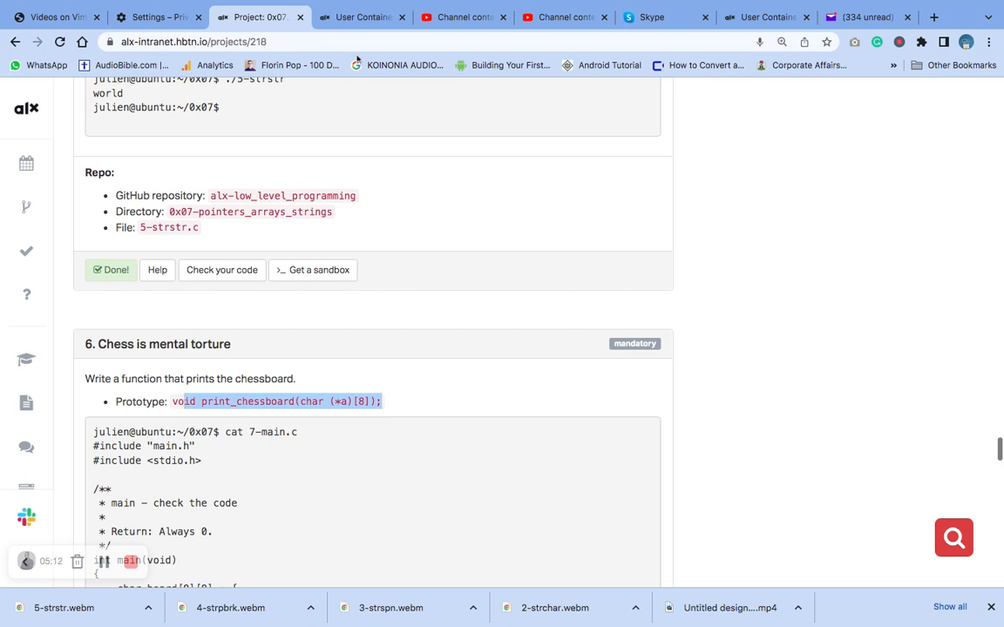
{"action": "left_click", "coordinate": [360, 16]}
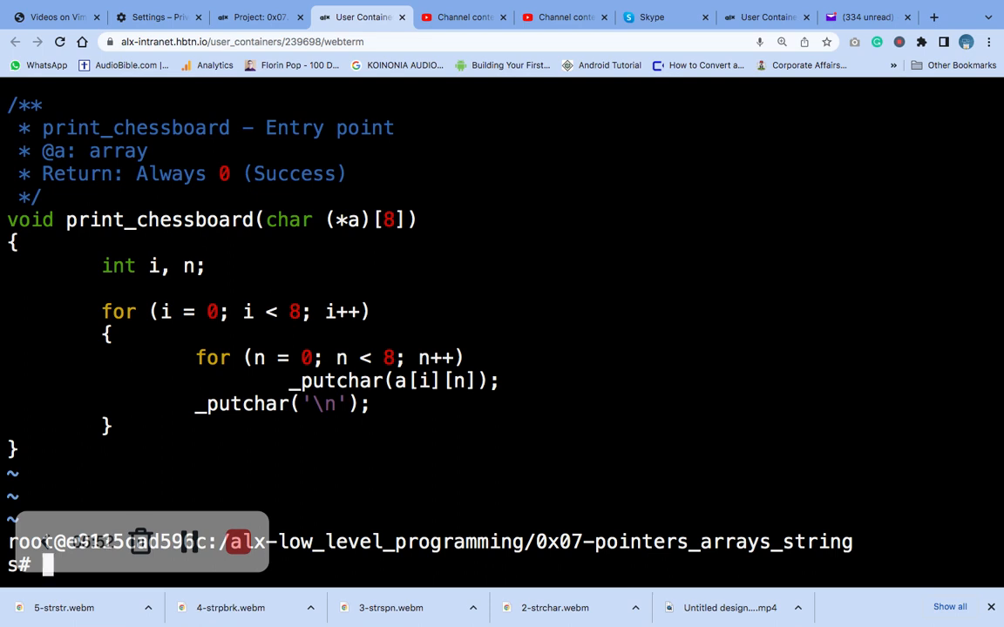
- Clear the terminal and select task 6's gcc compile command on the project page
{"action": "type", "text": "clear"}
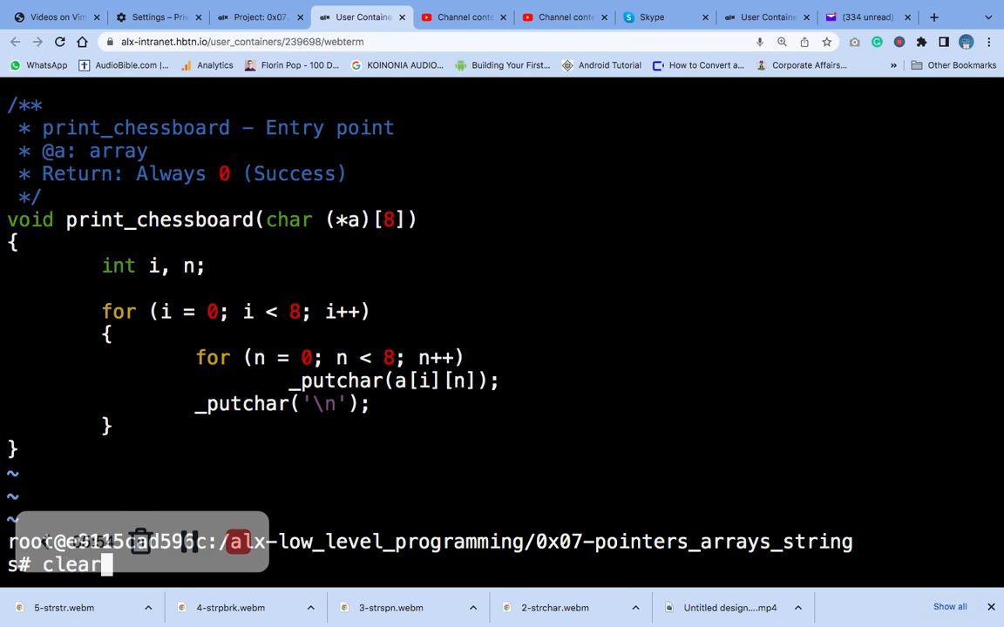
{"action": "key", "text": "Return"}
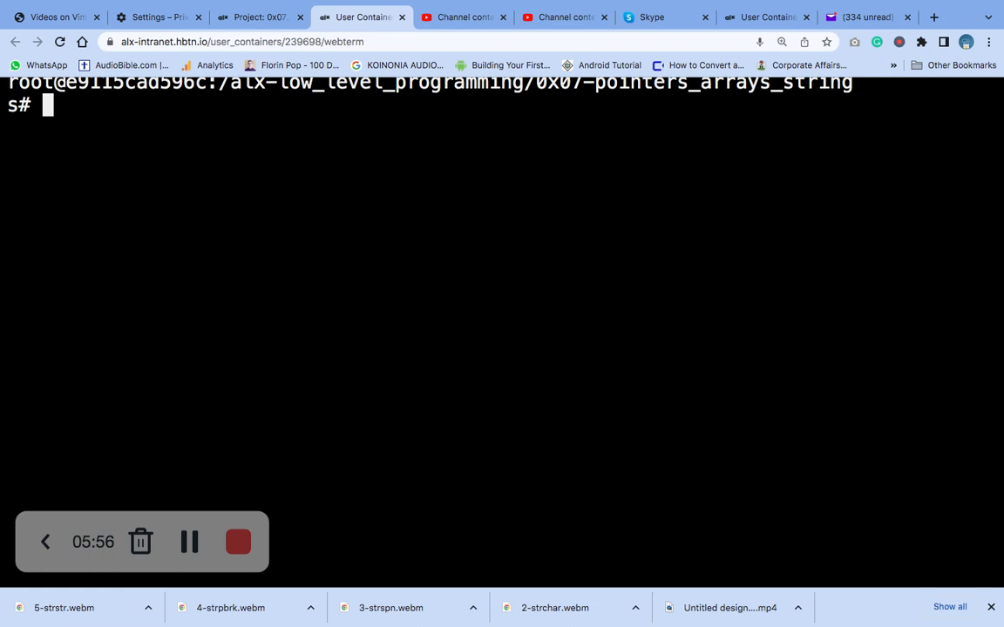
{"action": "left_click", "coordinate": [259, 16]}
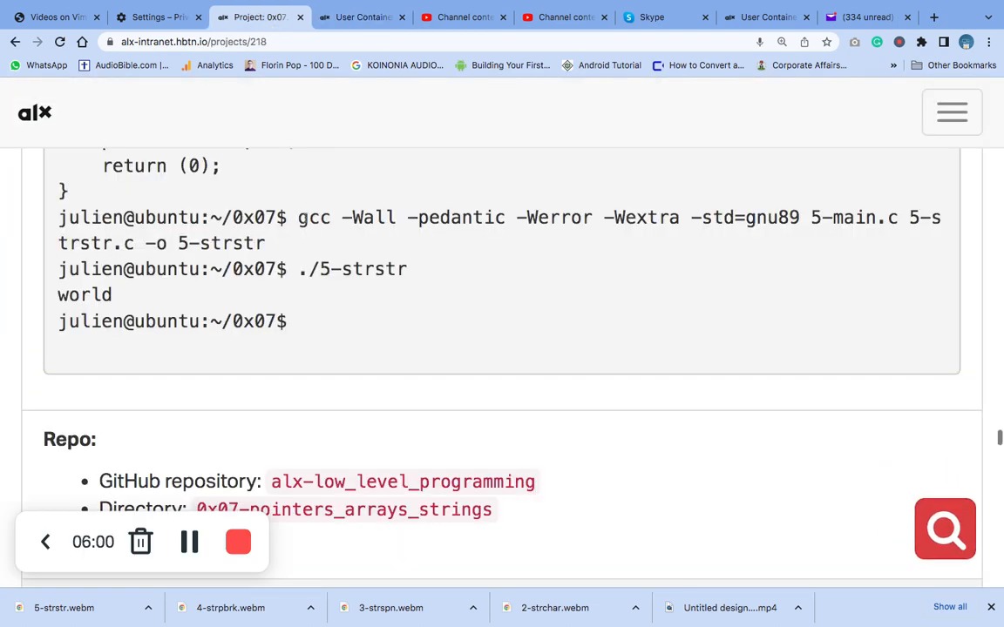
{"action": "left_click_drag", "start_coordinate": [298, 217], "coordinate": [264, 244]}
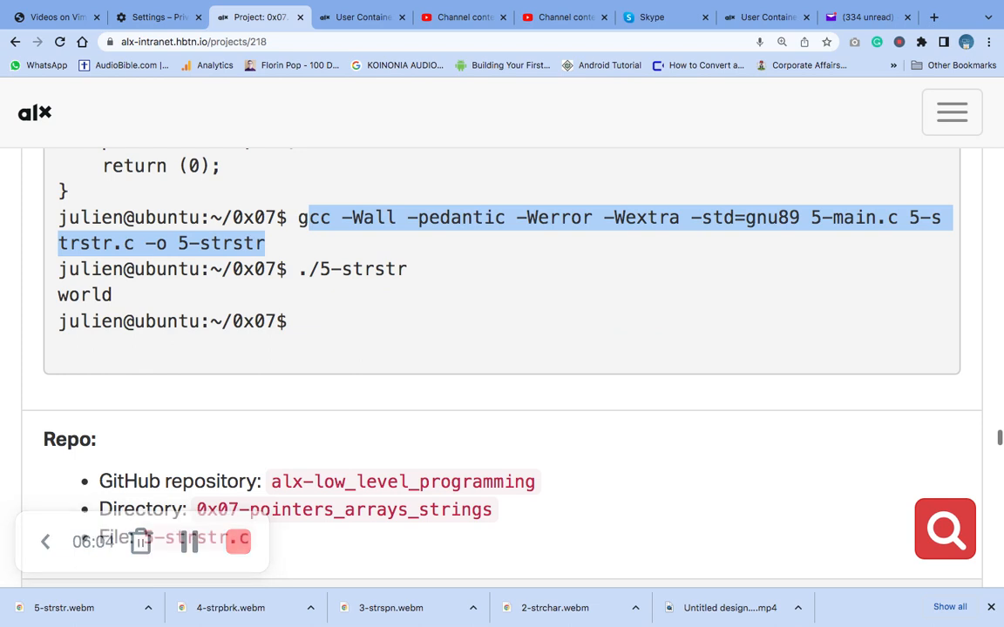
{"action": "scroll", "scroll_direction": "down", "scroll_amount": 3}
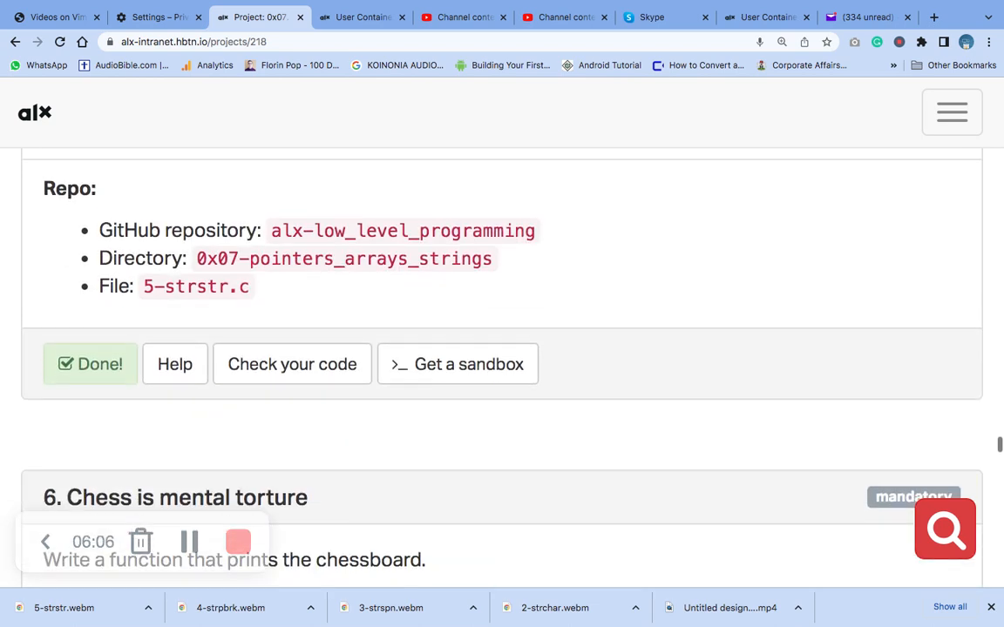
{"action": "scroll", "scroll_direction": "up", "scroll_amount": 3}
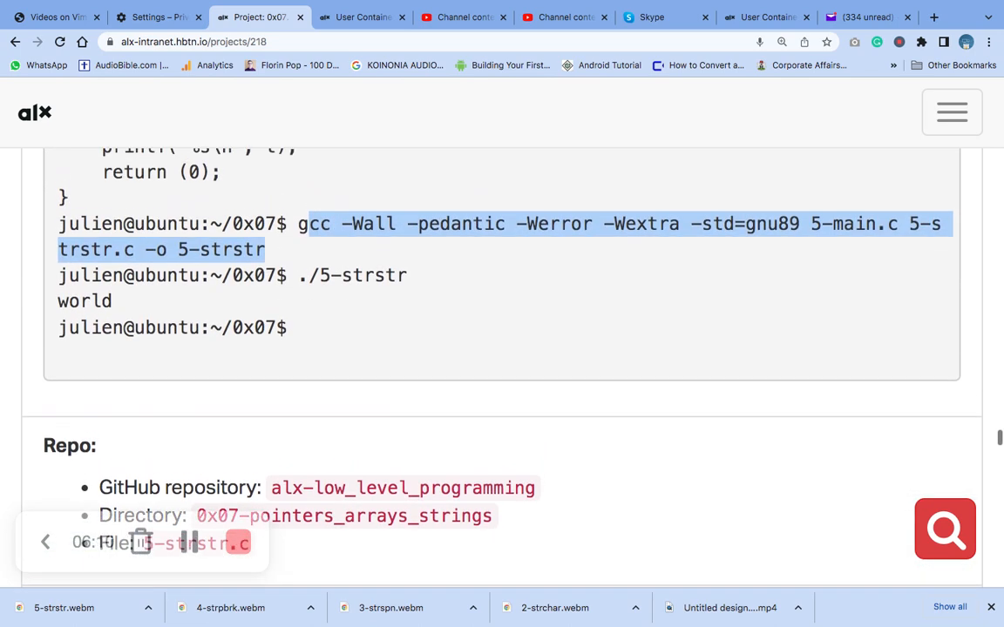
{"action": "scroll", "scroll_direction": "down", "scroll_amount": 3}
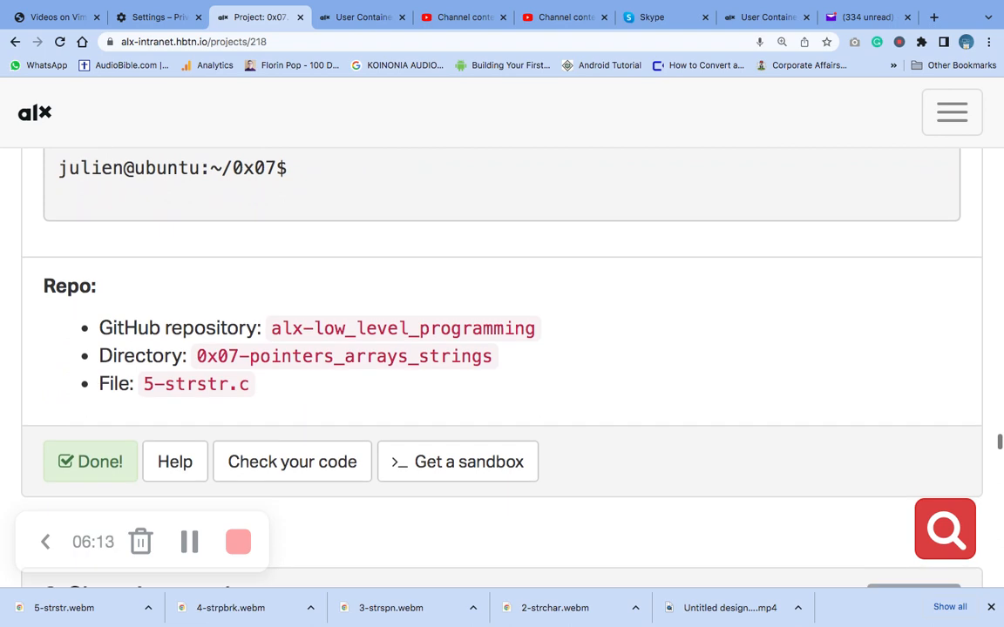
{"action": "scroll", "scroll_direction": "down", "scroll_amount": 3}
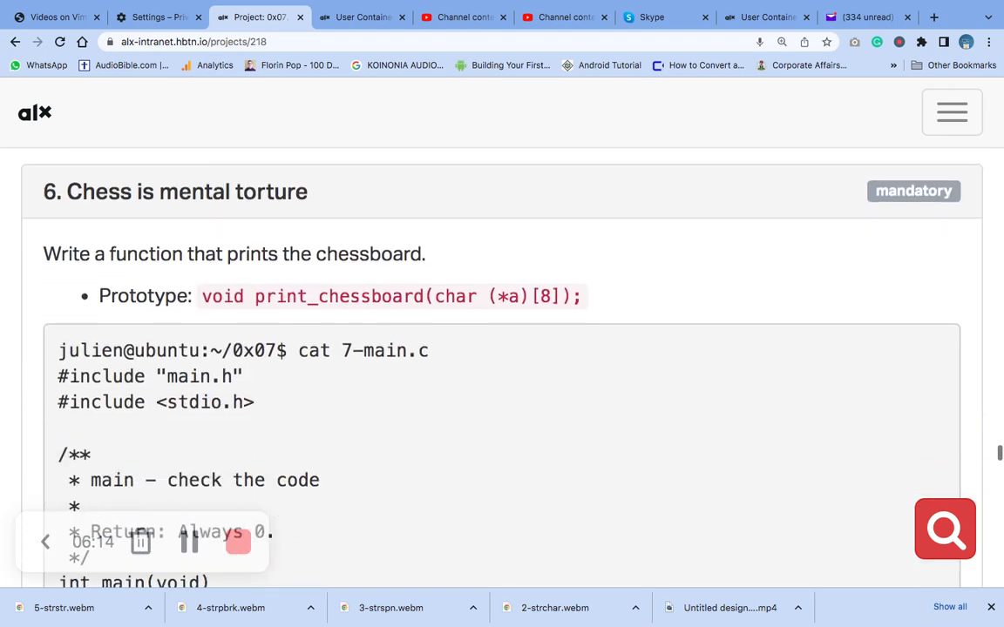
{"action": "scroll", "scroll_direction": "down", "scroll_amount": 3}
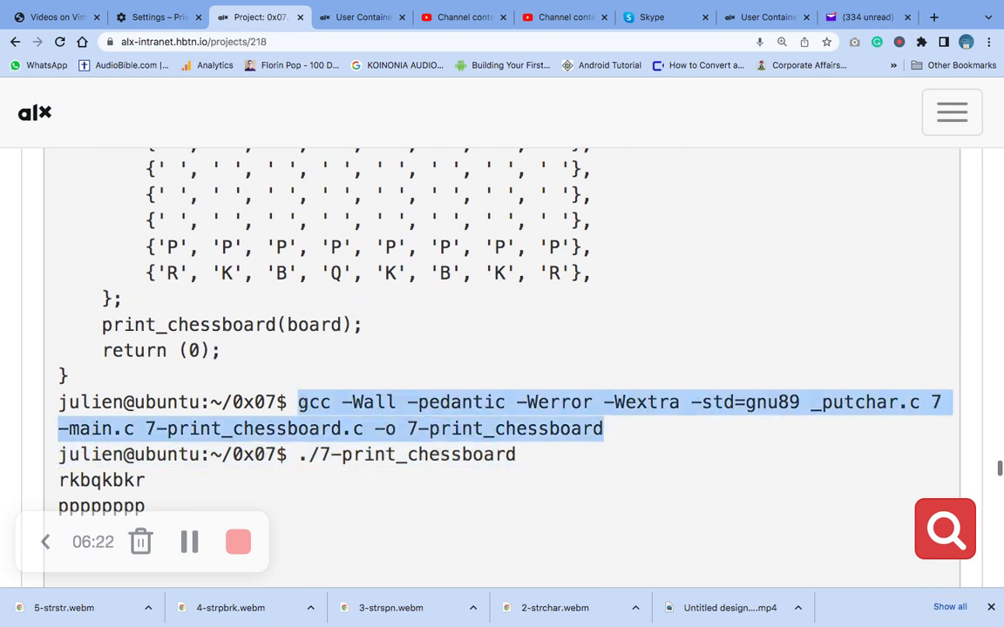
{"action": "left_click", "coordinate": [357, 16]}
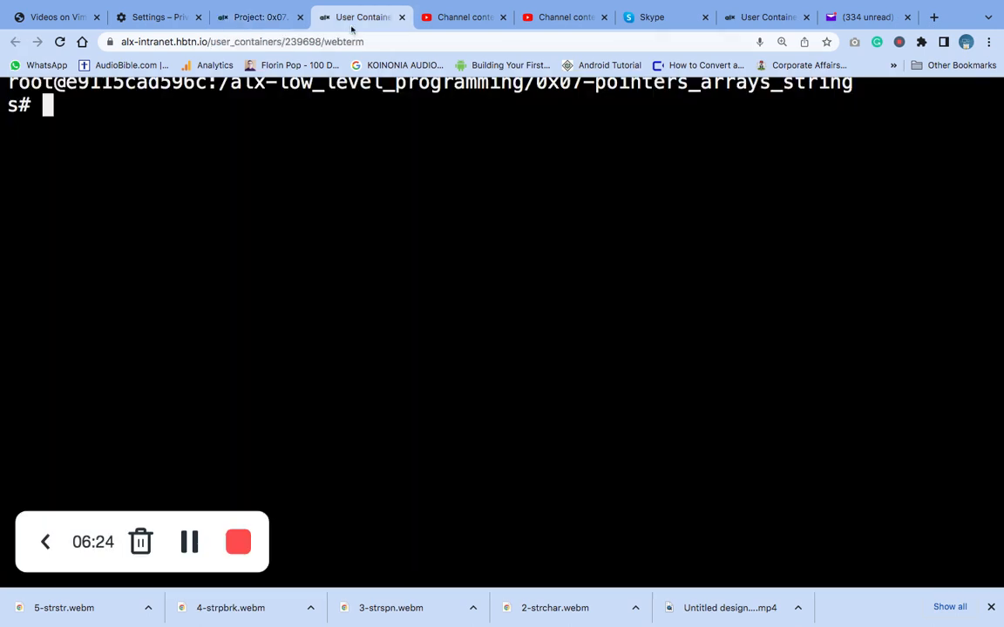
- Compile _putchar.c, 7-main.c and 7-print_chessboard.c with gcc, then type ./7-print_chessboard
{"action": "type", "text": "gcc -Wall -pedantic -Werror -Wextra -std=gnu89 _putchar.c 7-main.c 7-print_chessboard.c -o 7-print_chessboard"}
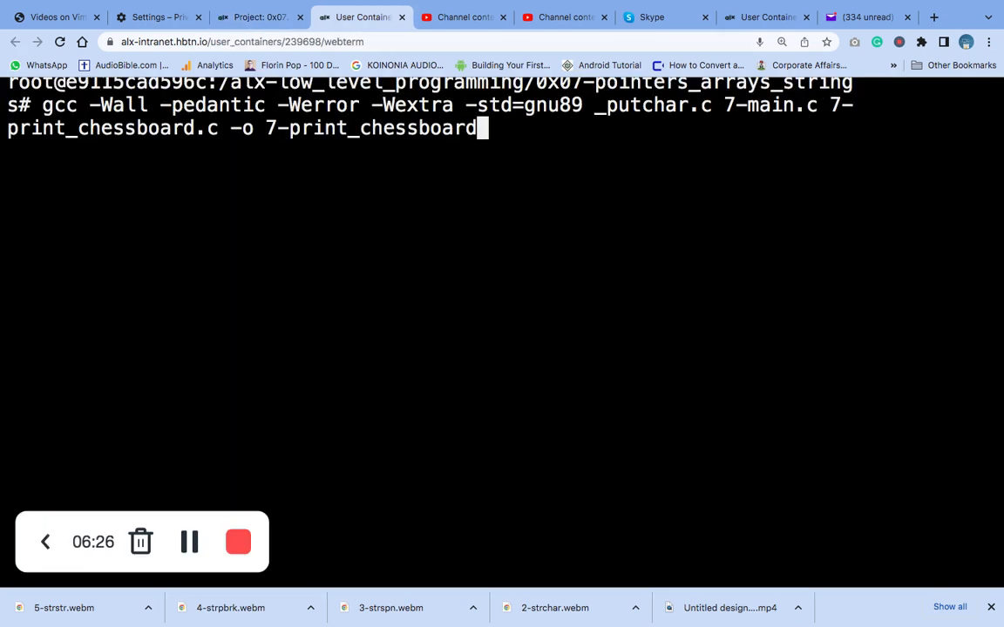
{"action": "key", "text": "Return"}
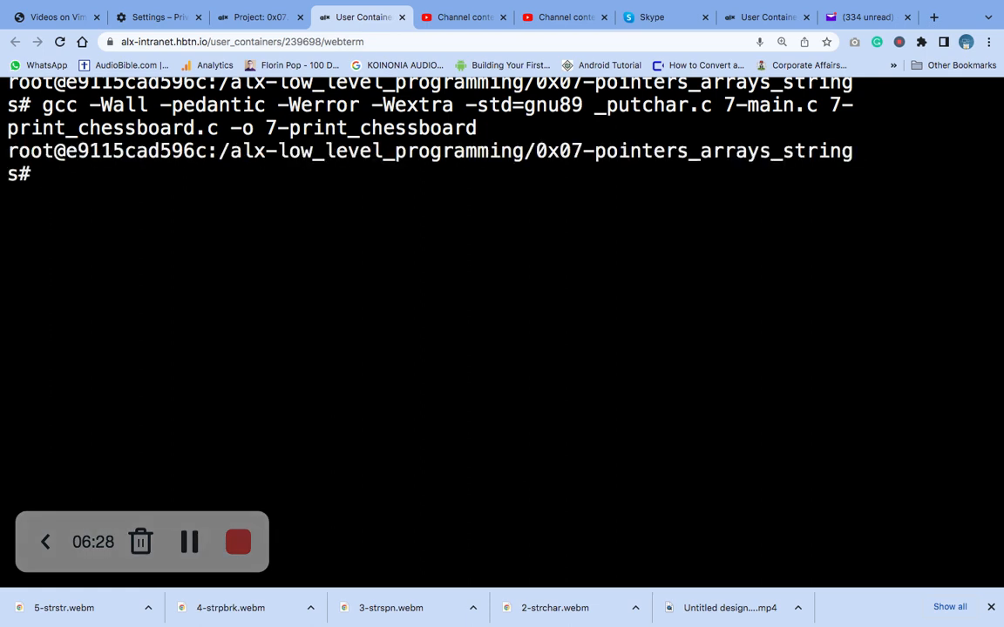
{"action": "type", "text": "."}
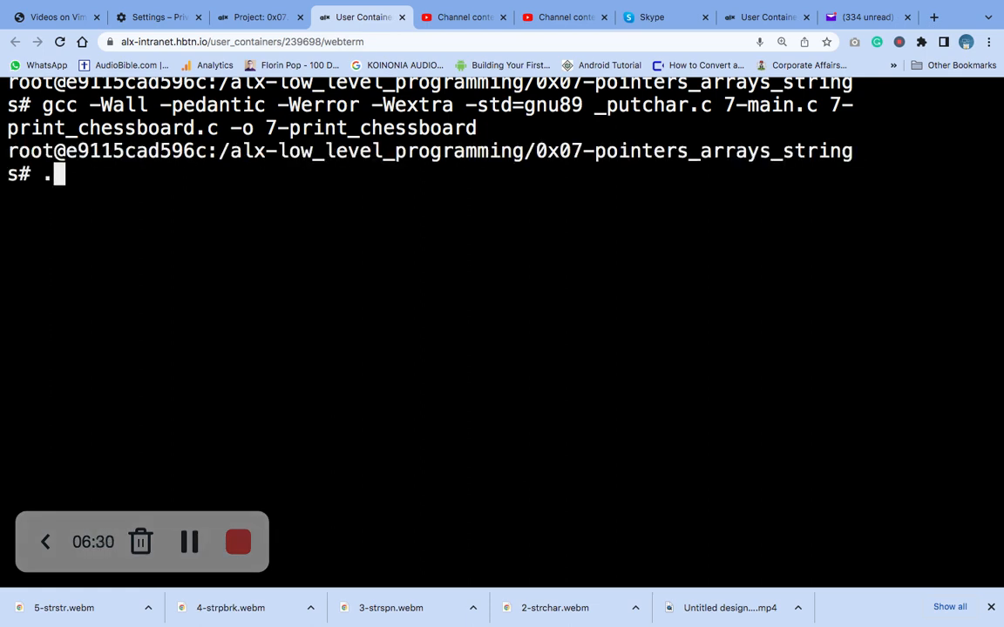
{"action": "type", "text": "/"}
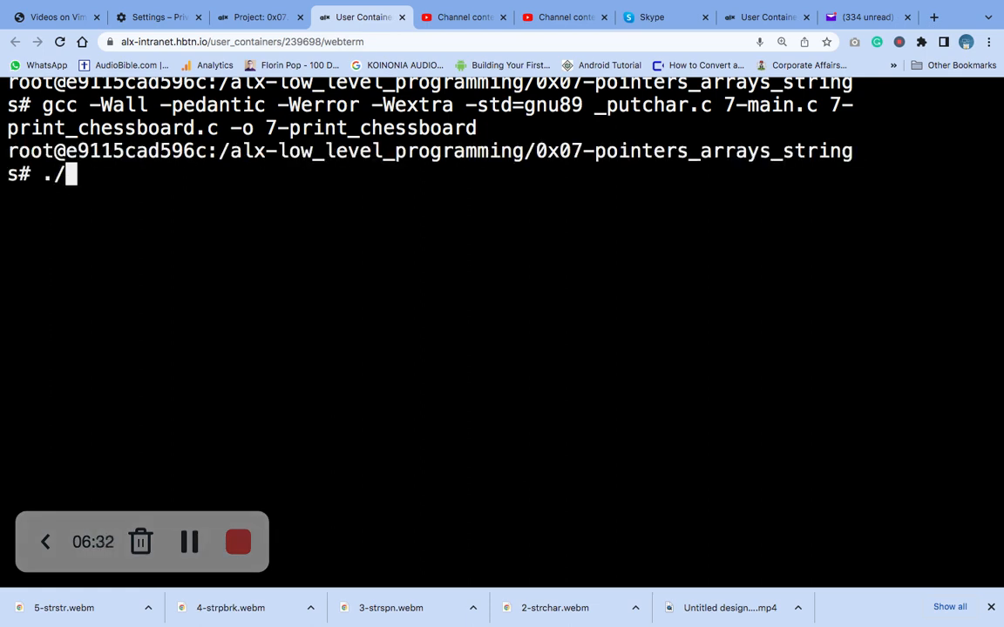
{"action": "type", "text": "7-print_chessboard"}
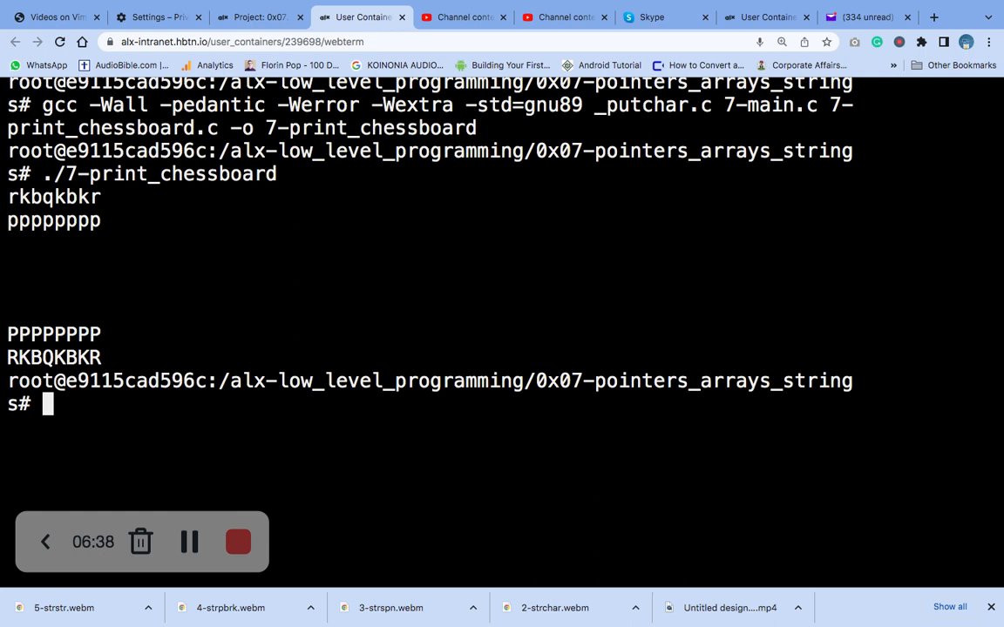
- Stage the new chessboard files with git add
{"action": "type", "text": "gid"}
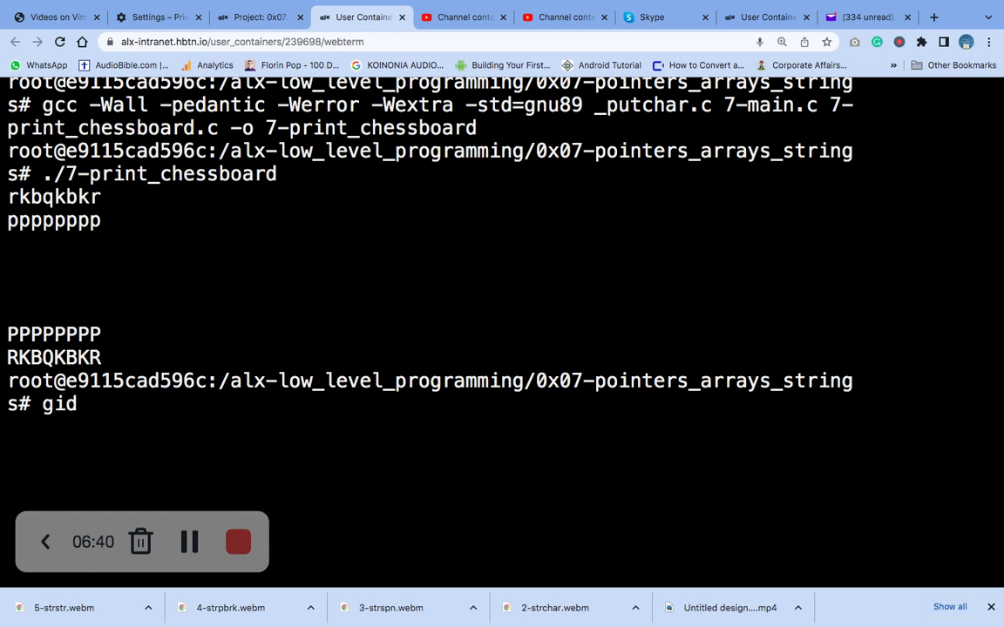
{"action": "type", "text": "y"}
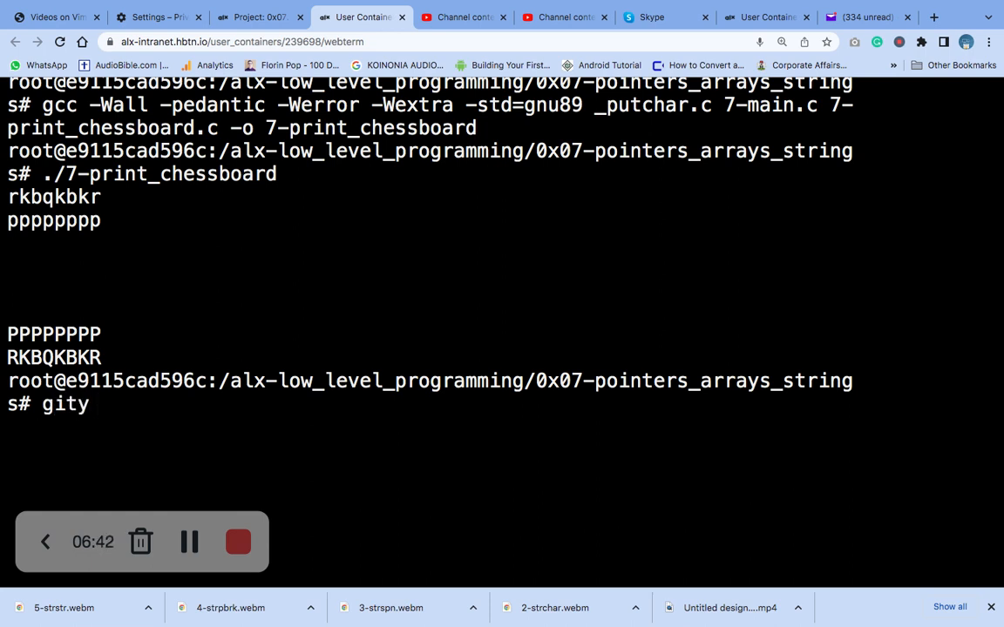
{"action": "key", "text": "Backspace"}
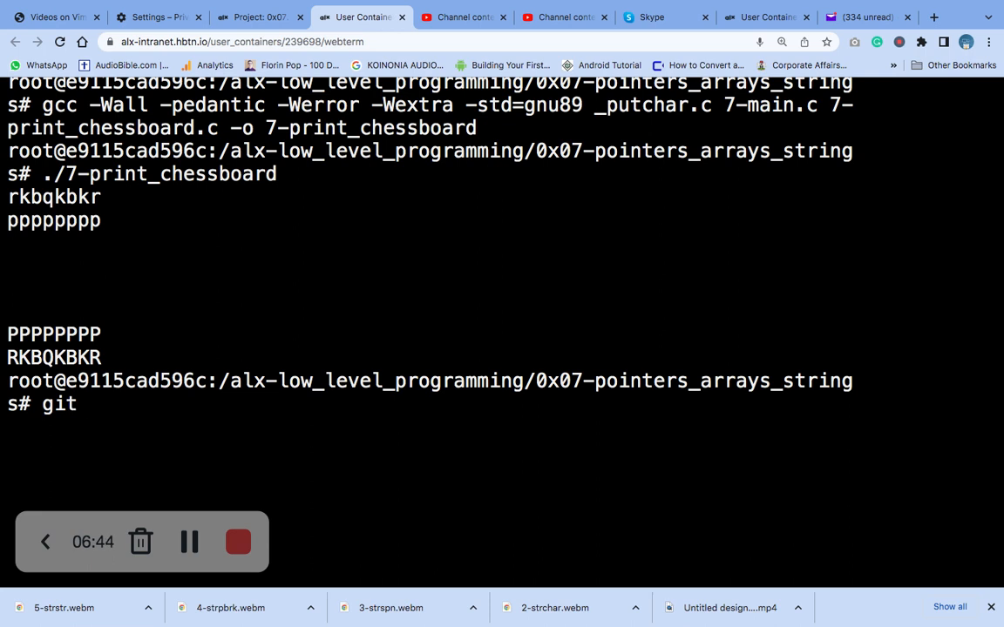
{"action": "type", "text": "add"}
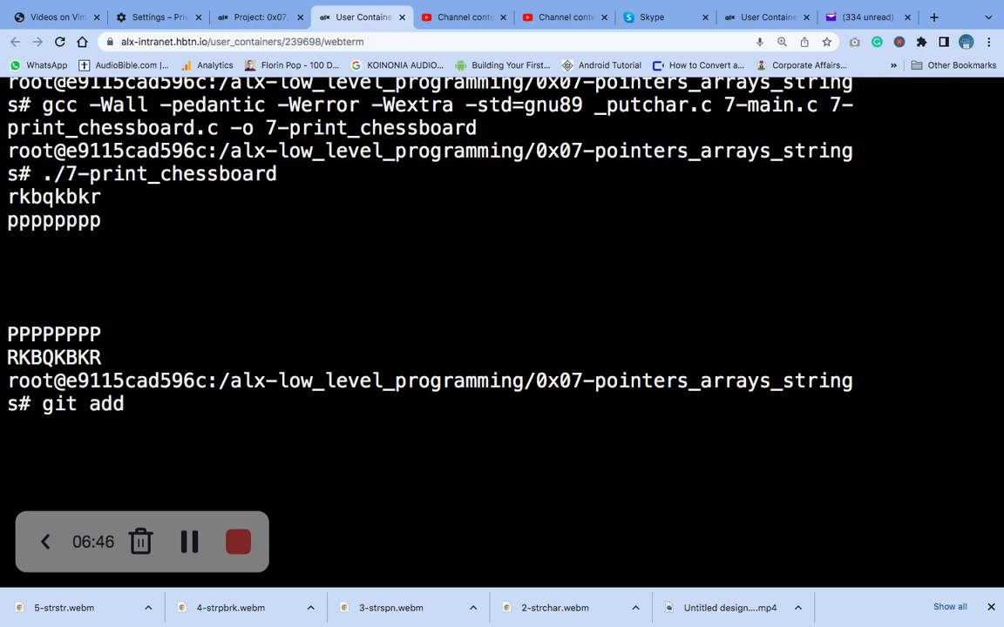
{"action": "key", "text": "Return"}
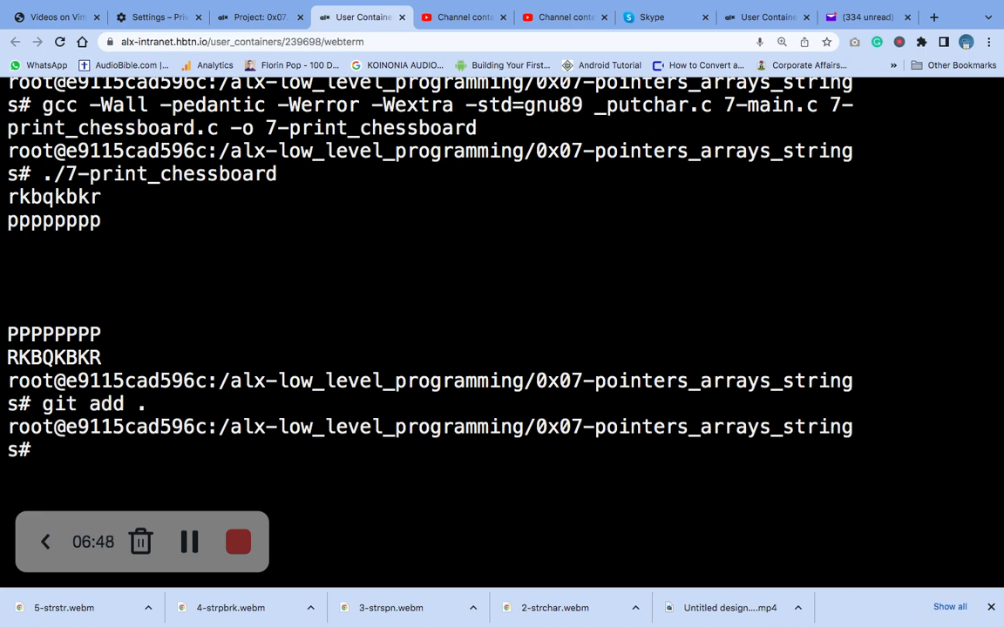
- Commit the staged files with the message '7-print_chessboard.c'
{"action": "type", "text": "git c"}
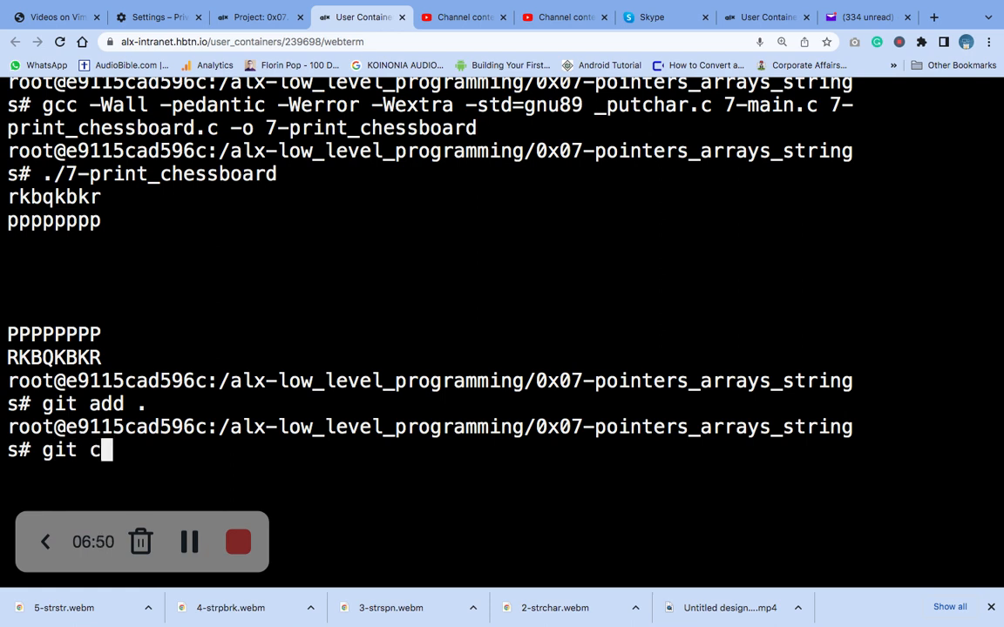
{"action": "type", "text": "ommit -"}
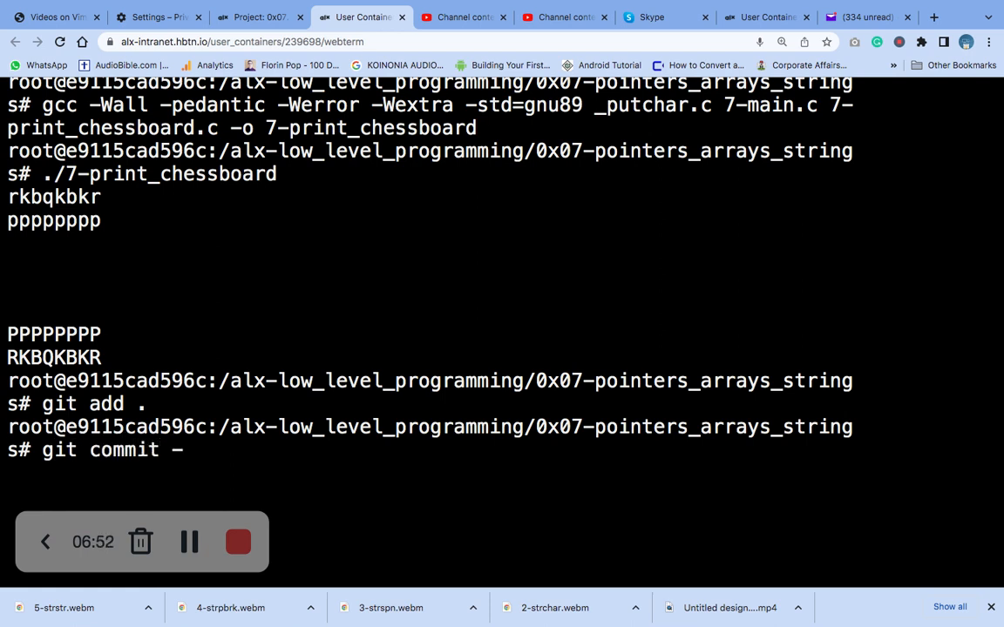
{"action": "type", "text": "m"}
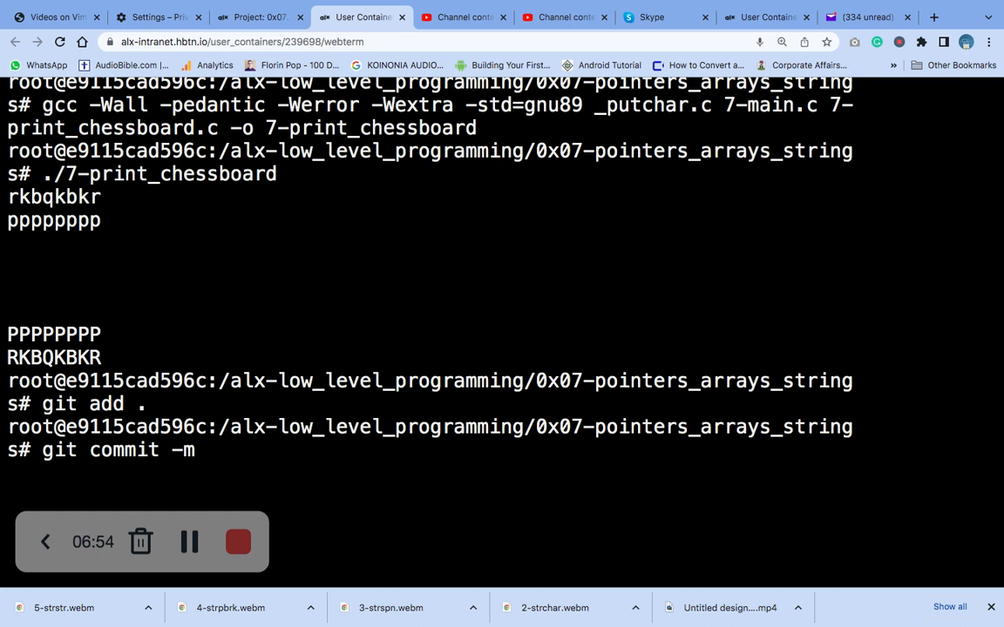
{"action": "type", "text": "'"}
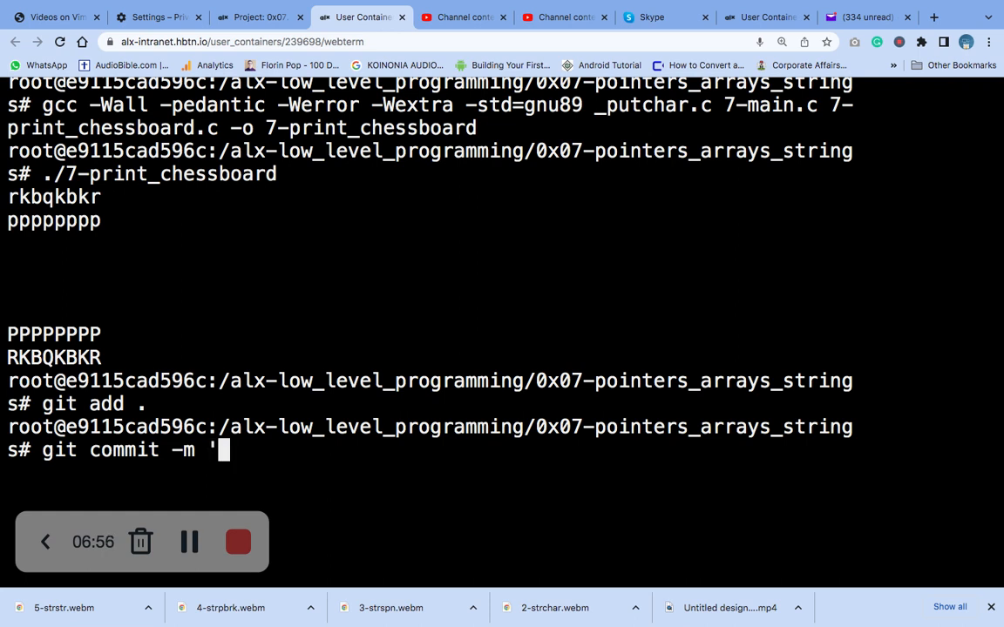
{"action": "type", "text": "7-"}
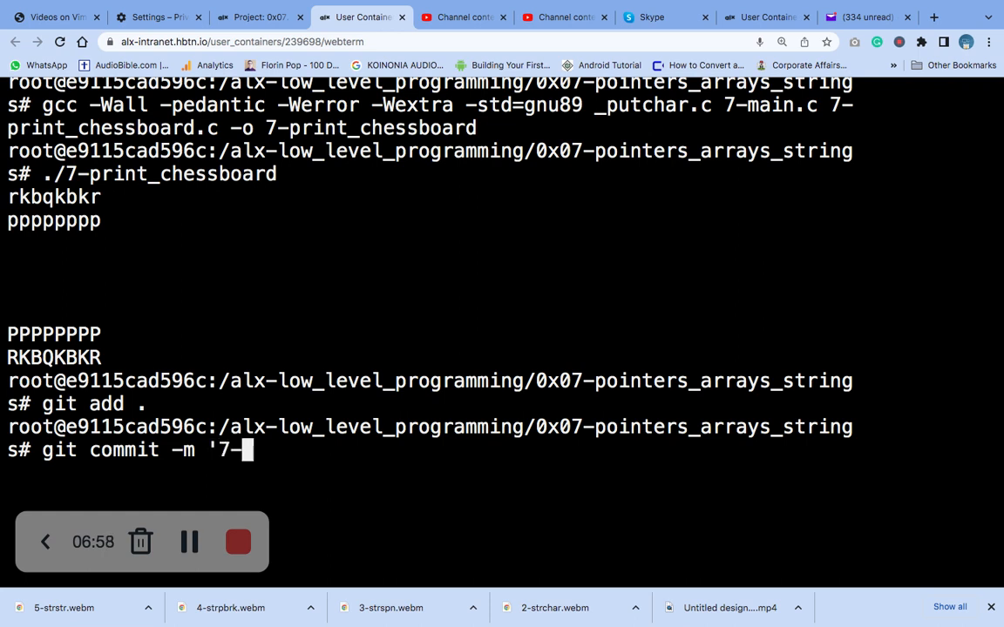
{"action": "key", "text": "Tab"}
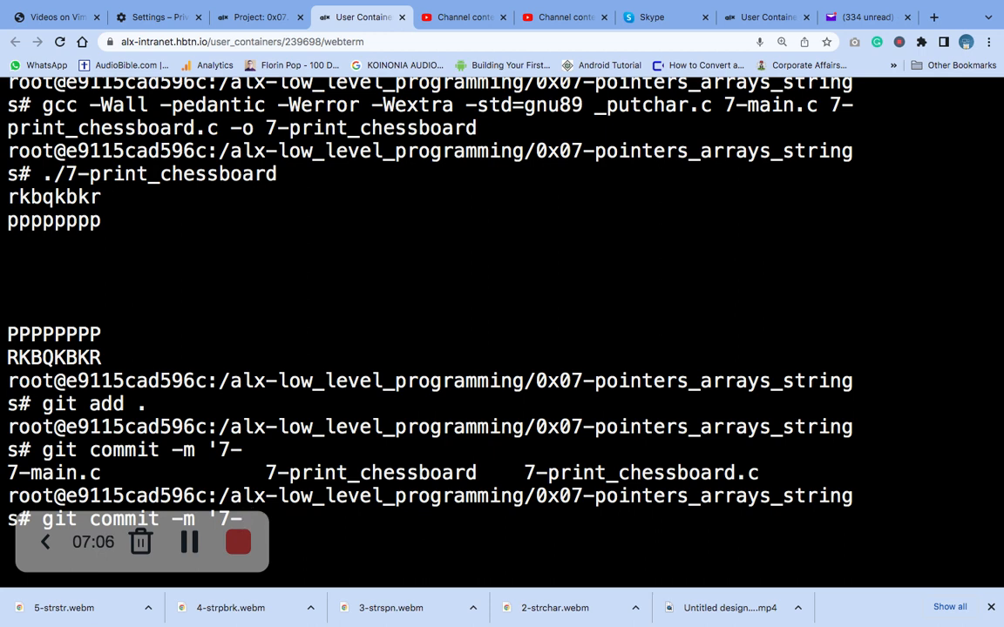
{"action": "type", "text": "print_chessboard"}
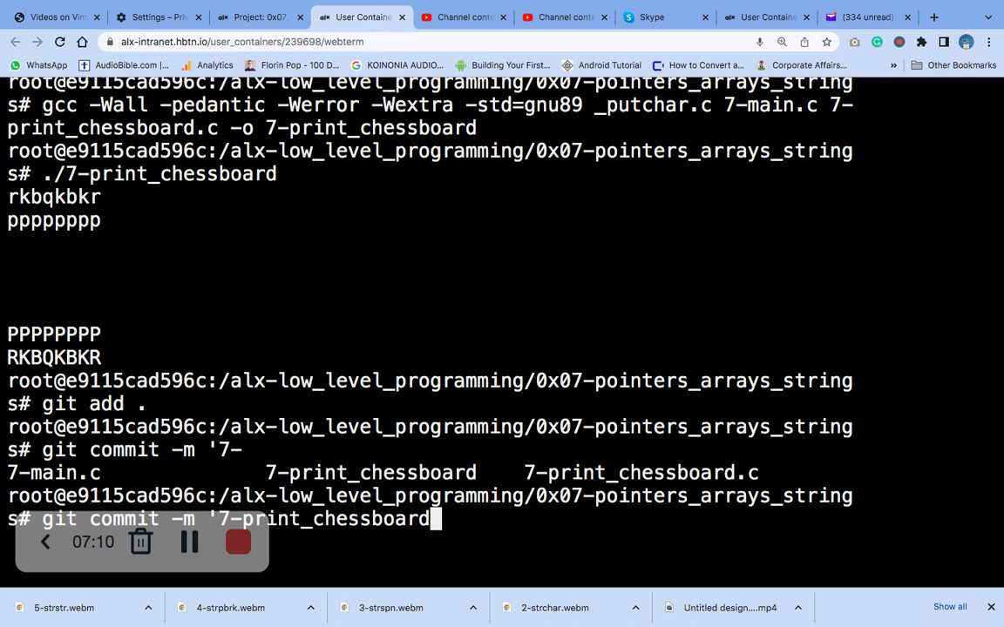
{"action": "type", "text": ".c'"}
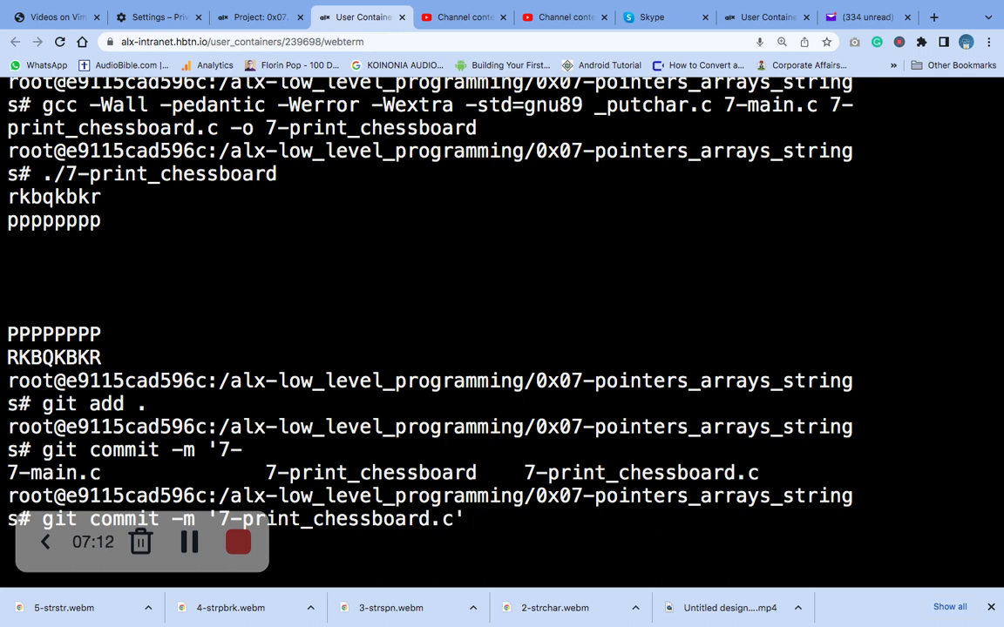
{"action": "key", "text": "Return"}
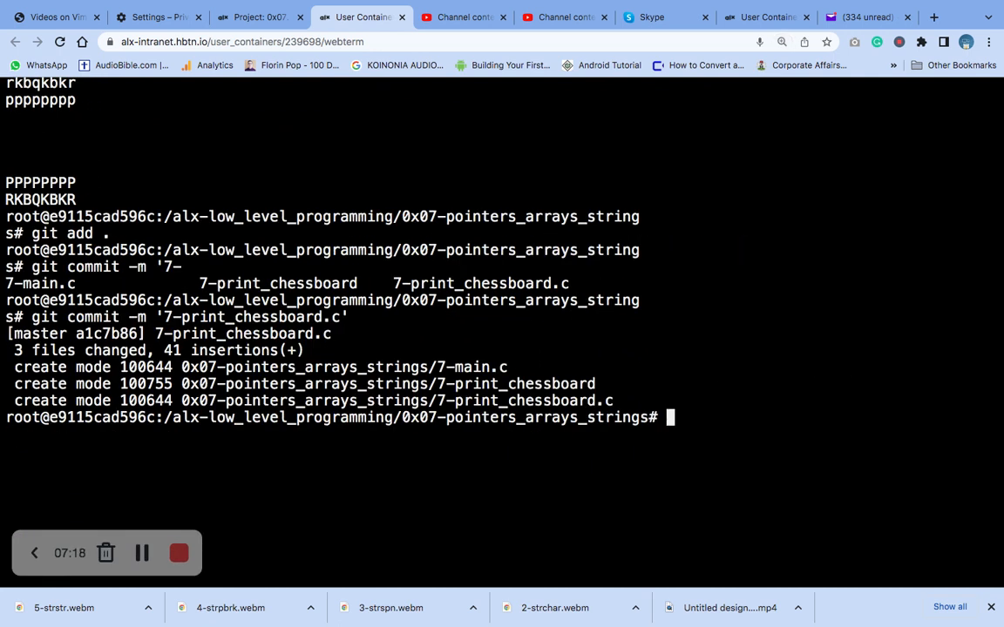
- Run git push to upload the commit, then go back to the project page
{"action": "type", "text": "git pu"}
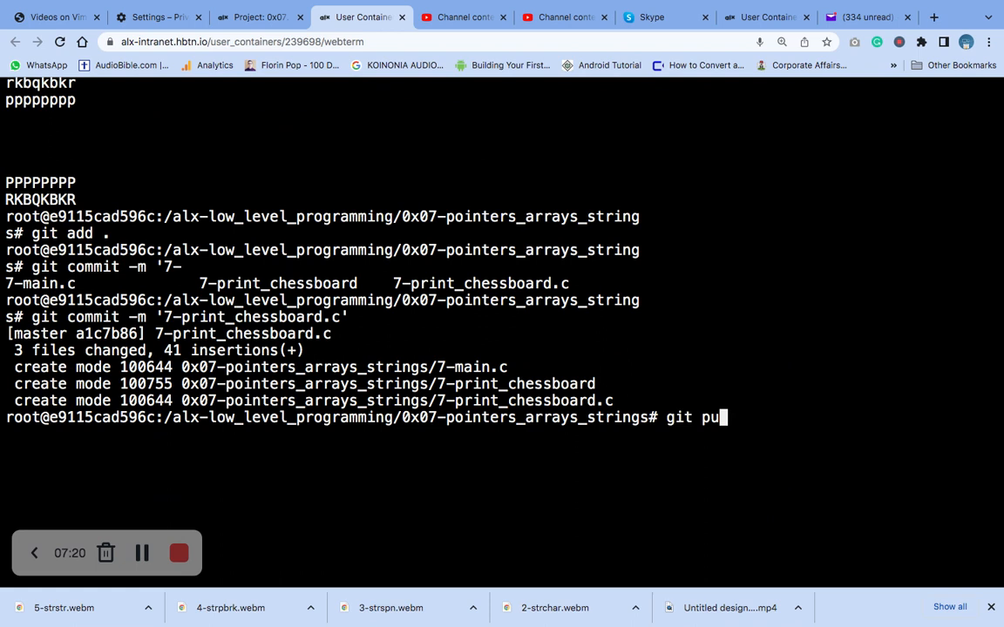
{"action": "type", "text": "sh"}
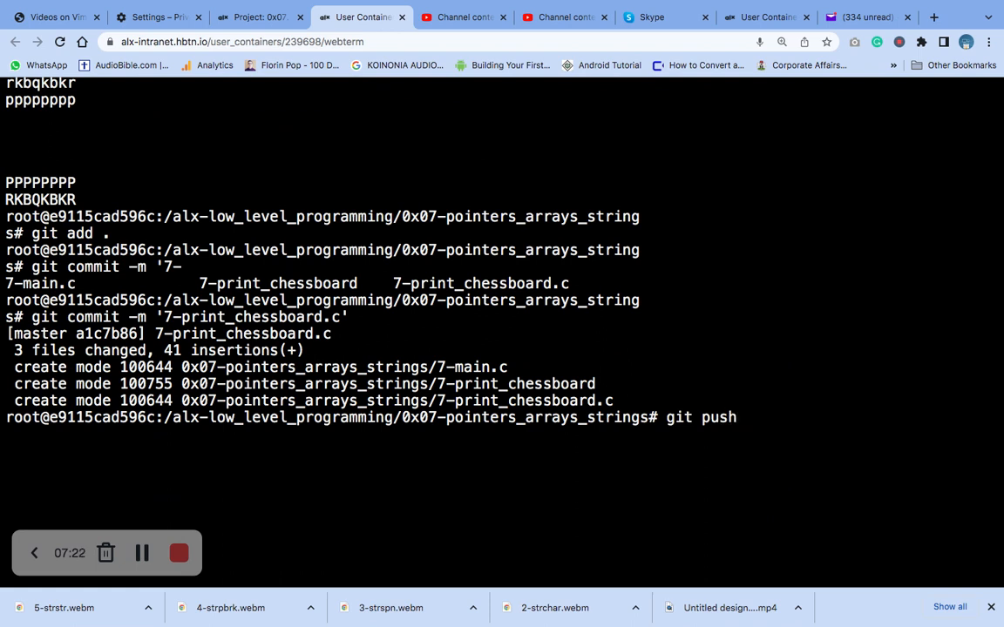
{"action": "key", "text": "Return"}
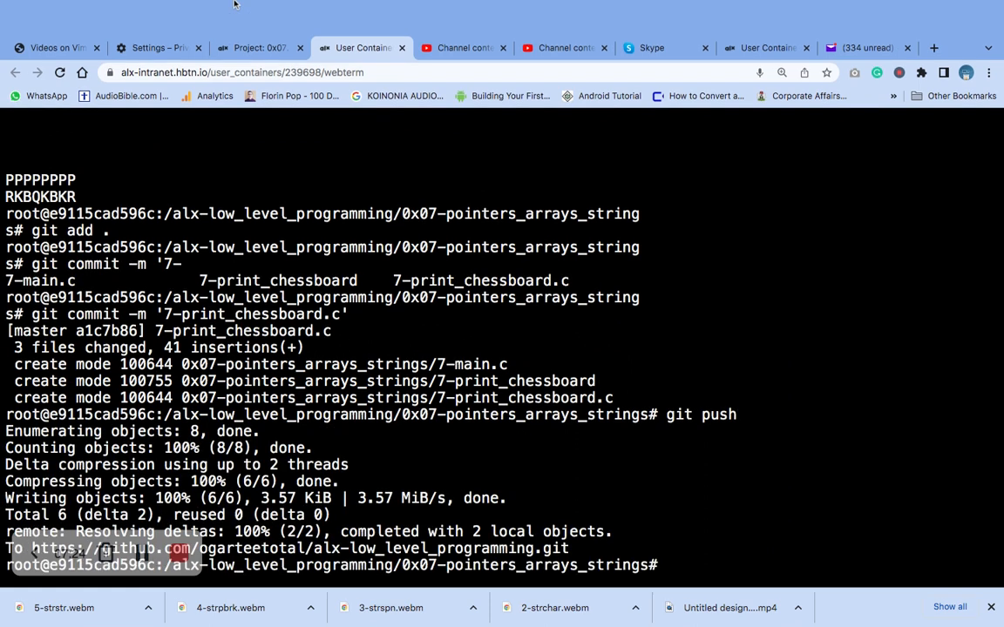
{"action": "left_click", "coordinate": [252, 47]}
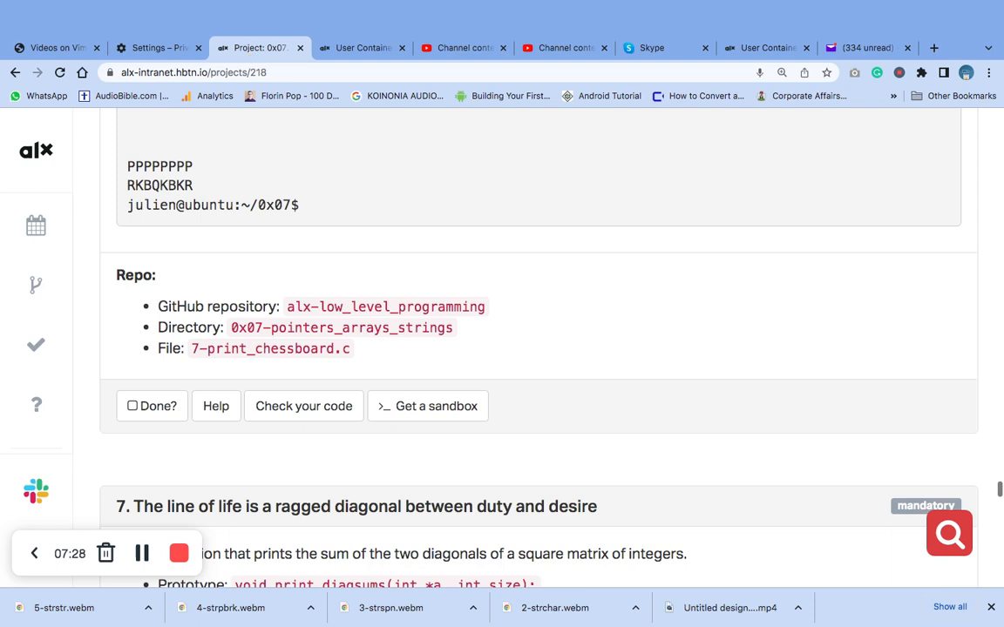
- Scroll to task 6's expected chessboard output and Repo section
{"action": "scroll", "scroll_direction": "down", "scroll_amount": 3}
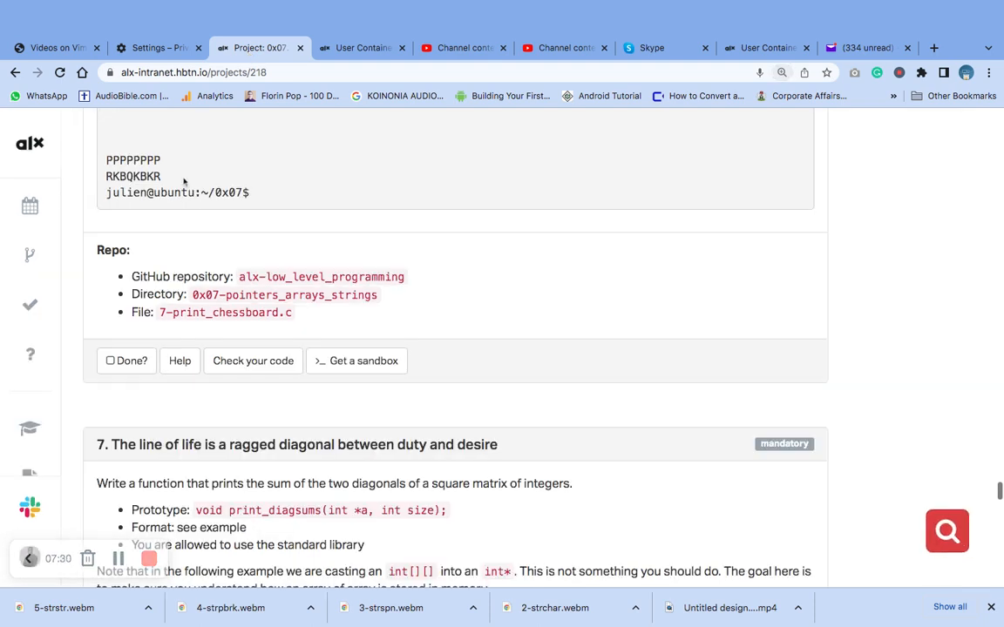
{"action": "scroll", "scroll_direction": "down", "scroll_amount": 3}
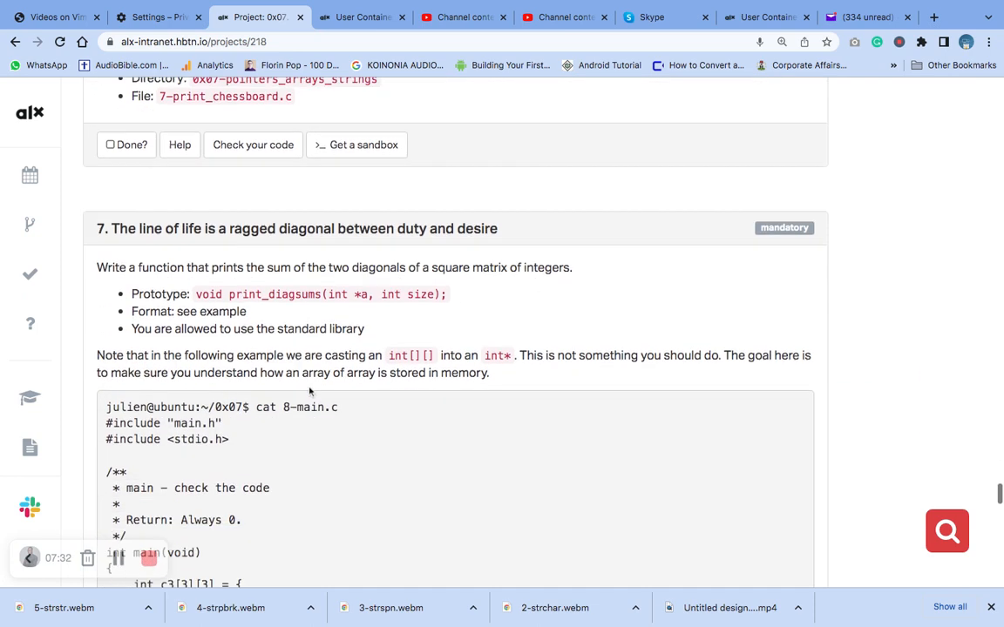
{"action": "scroll", "scroll_direction": "up", "scroll_amount": 3}
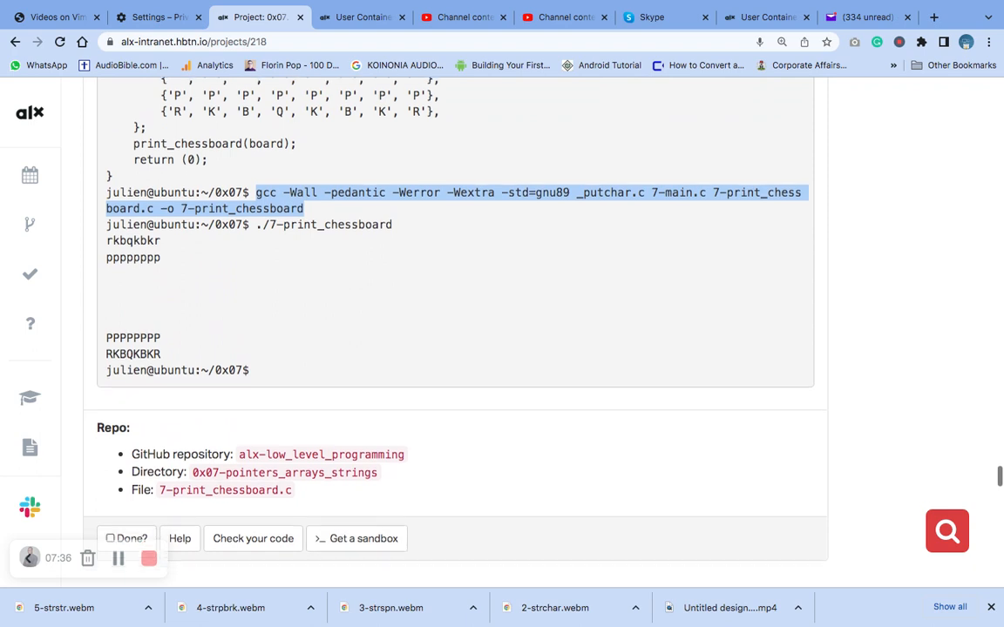
{"action": "scroll", "scroll_direction": "down", "scroll_amount": 3}
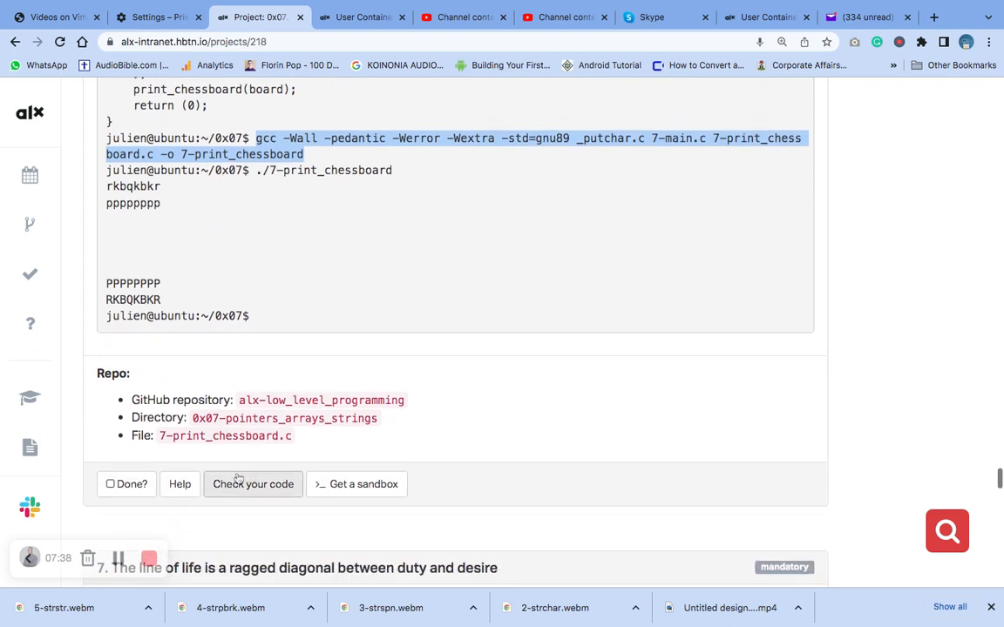
- Start a new code check for task 6 and review checks 0–8 all passing
{"action": "left_click", "coordinate": [253, 484]}
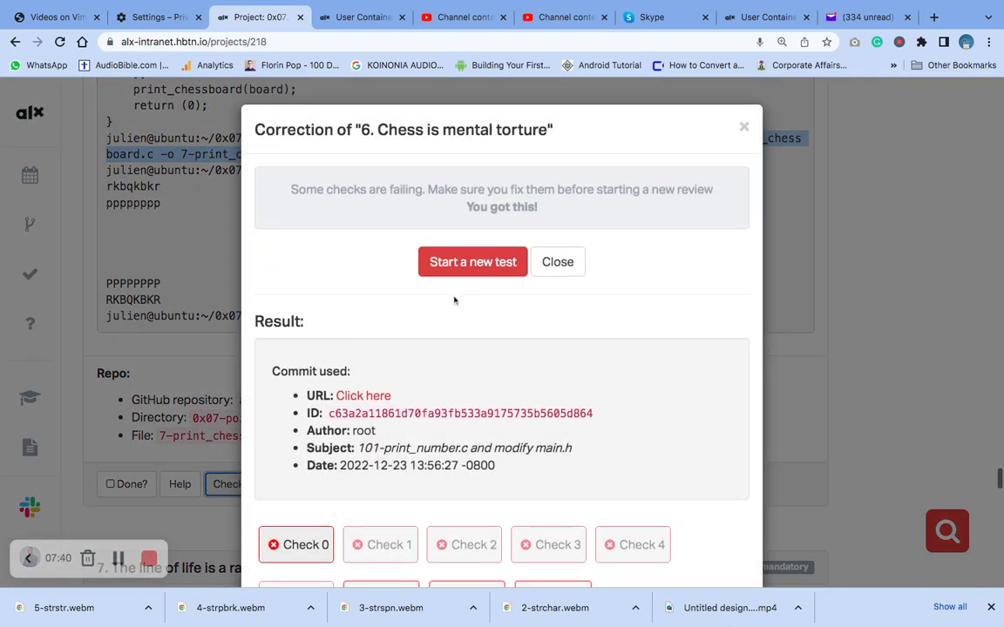
{"action": "left_click", "coordinate": [472, 261]}
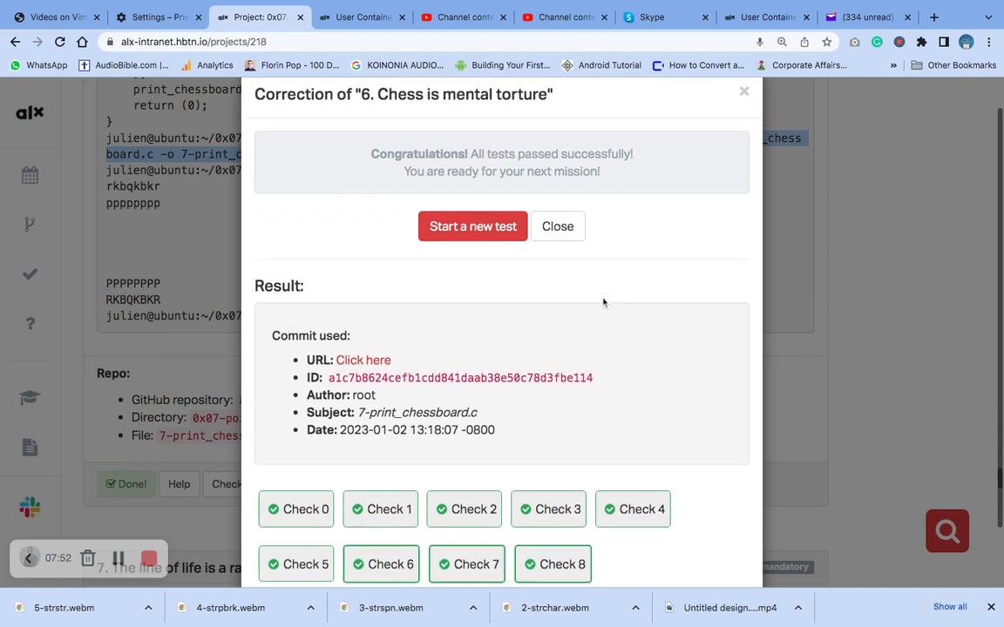
{"action": "scroll", "scroll_direction": "down", "scroll_amount": 3}
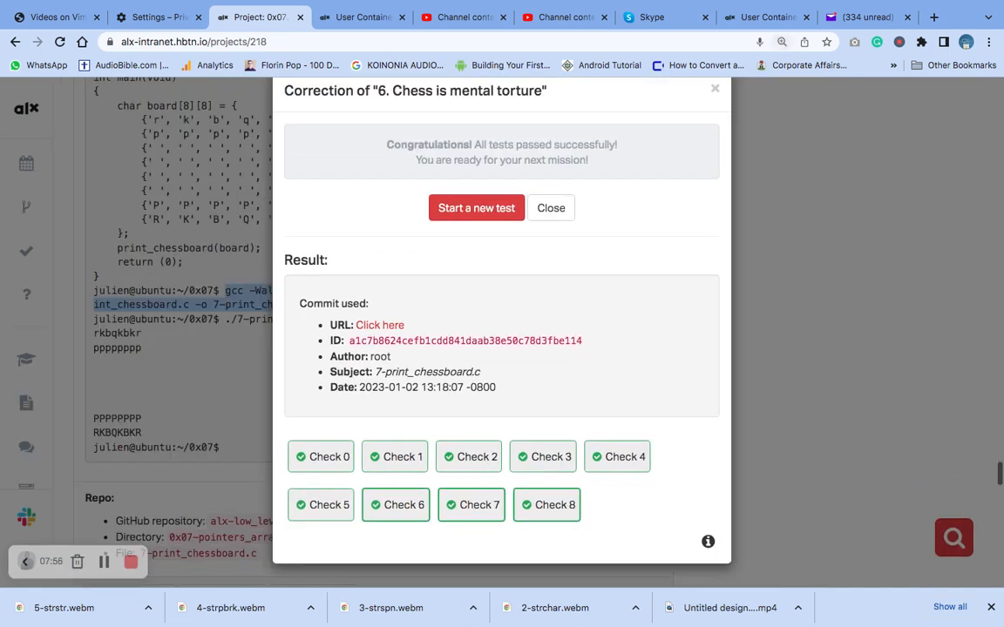
{"action": "mouse_move", "coordinate": [578, 387]}
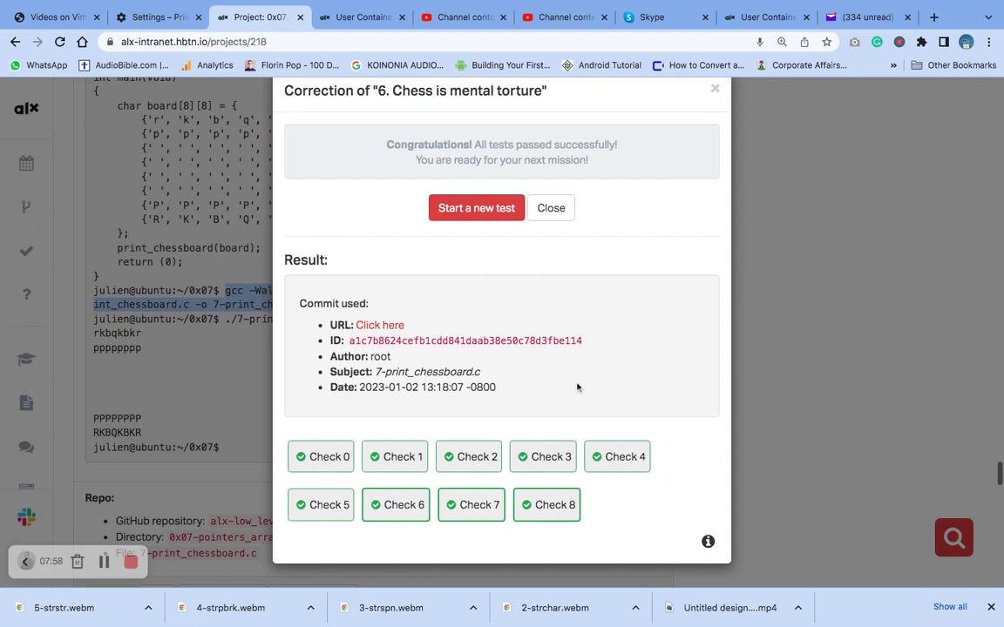